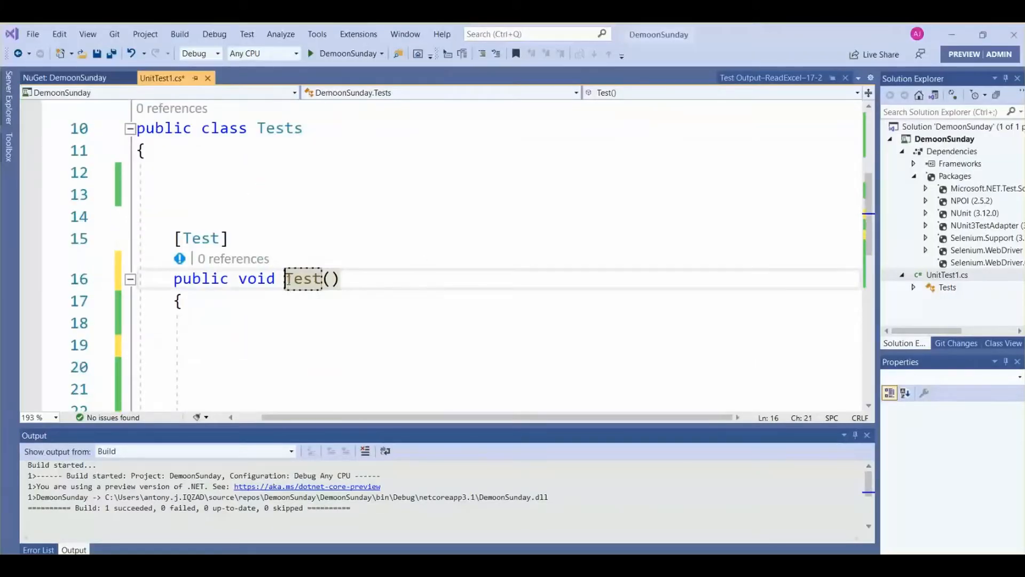
- Replace the test method name Test with GetText
key(Delete)
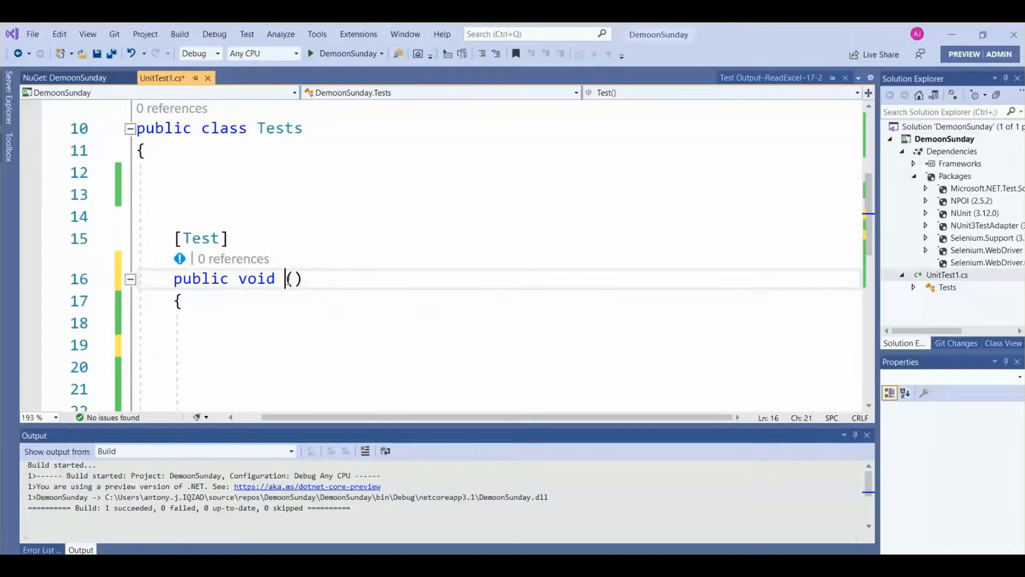
text(Get)
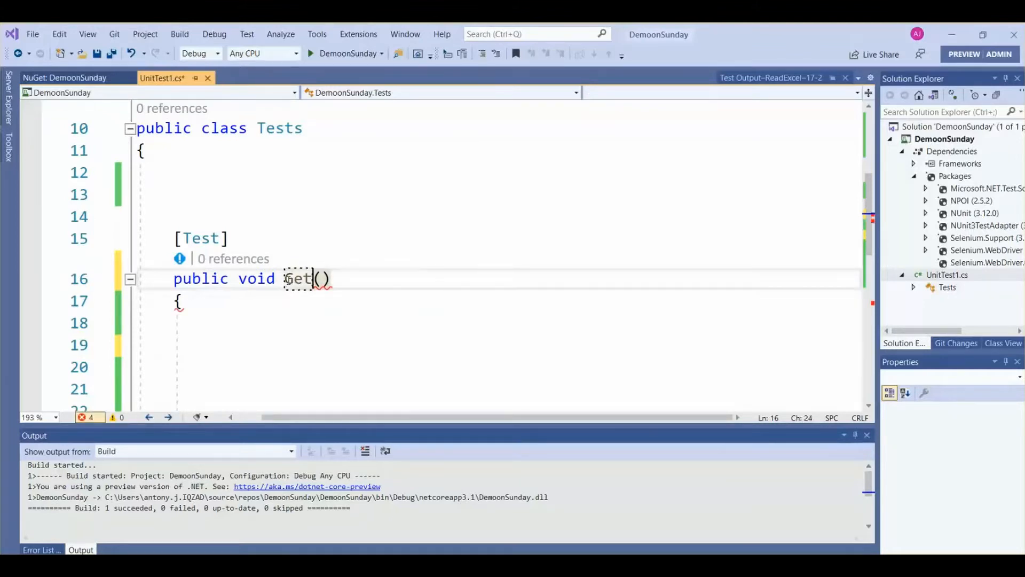
text(Text)
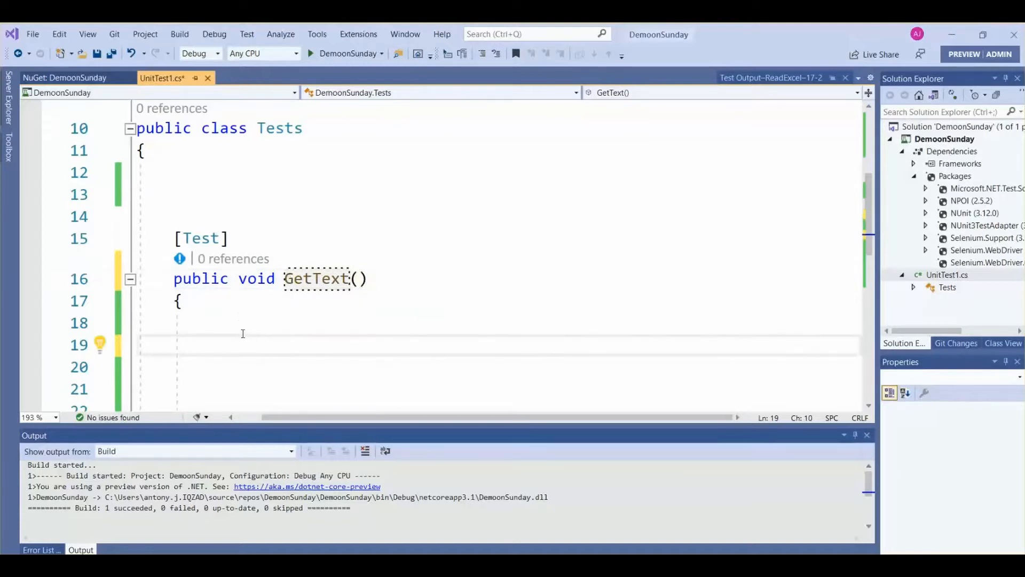
- Add IWebDriver driver = new ChromeDriver("D:\\"); as GetText's first line
text(IWebDriver)
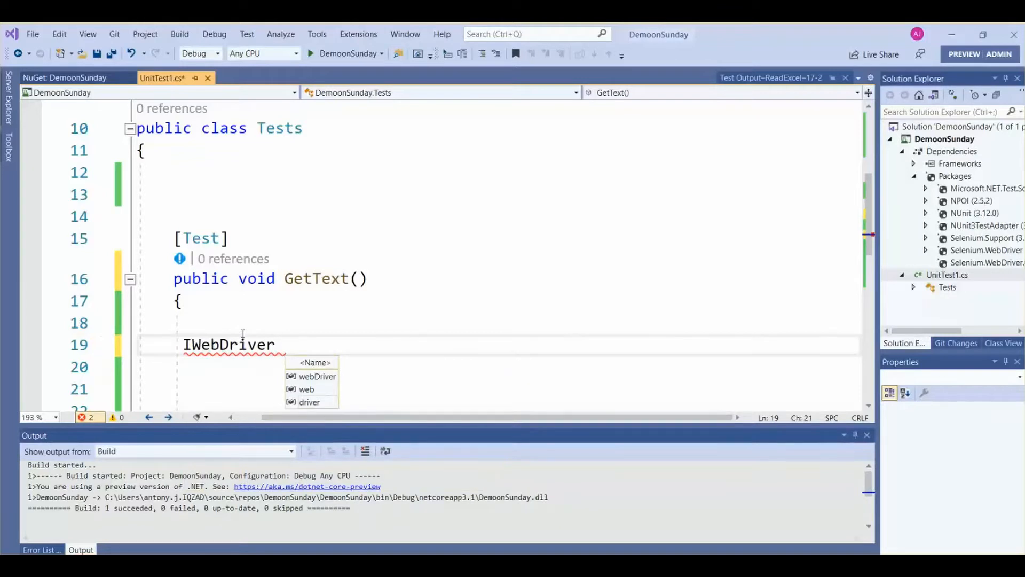
text(driver)
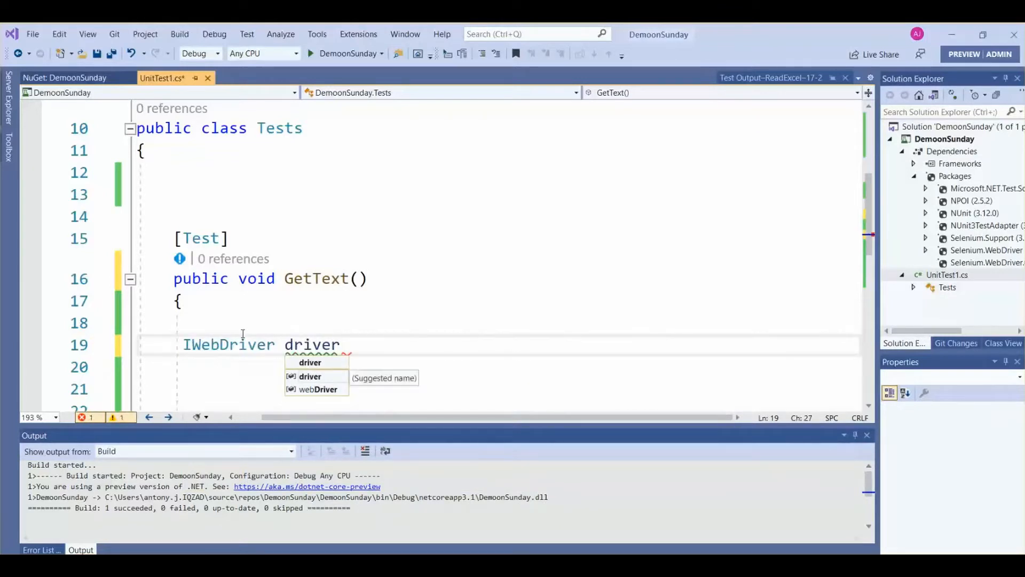
text(=new)
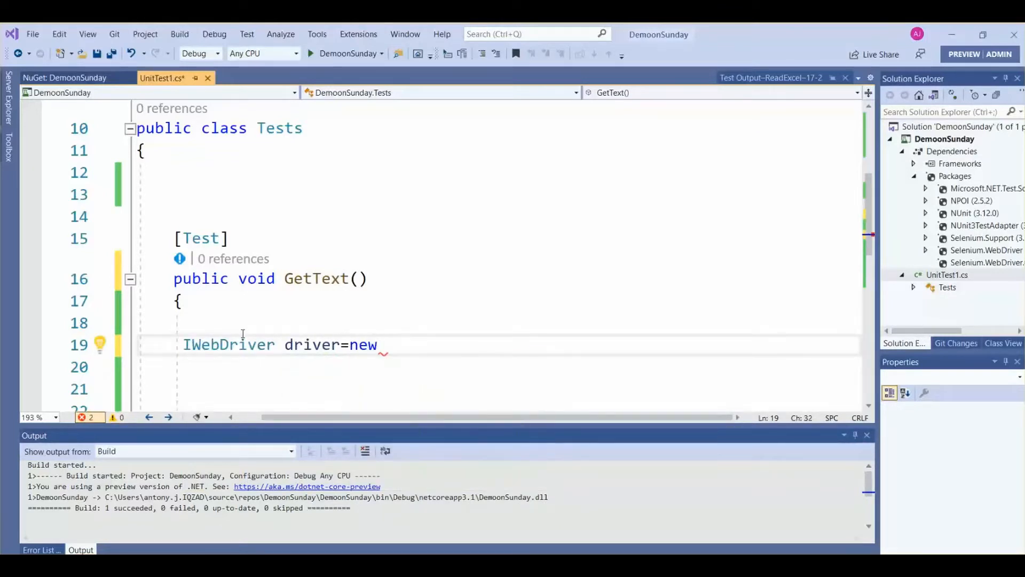
text(Ch)
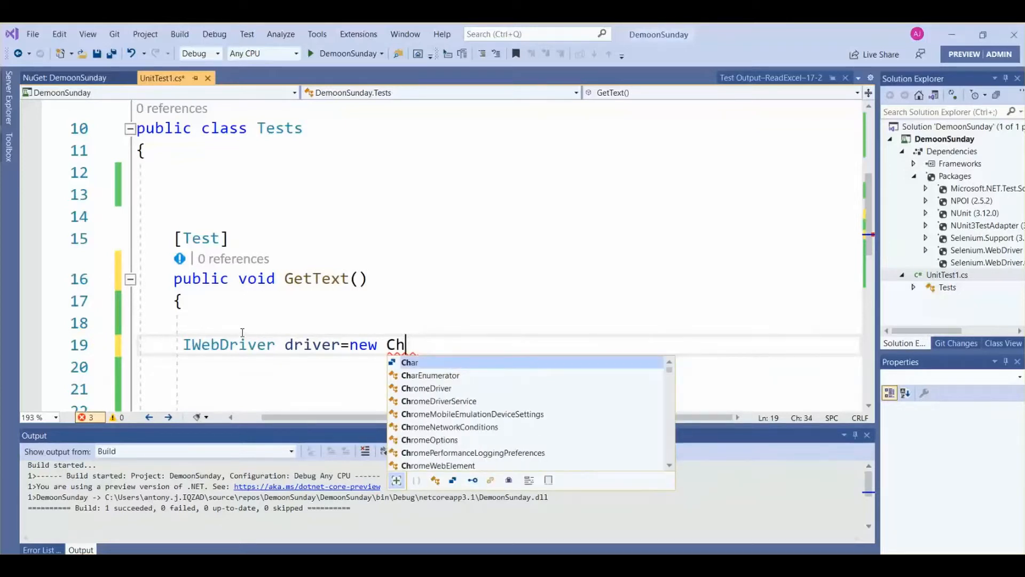
text(romeDriver)
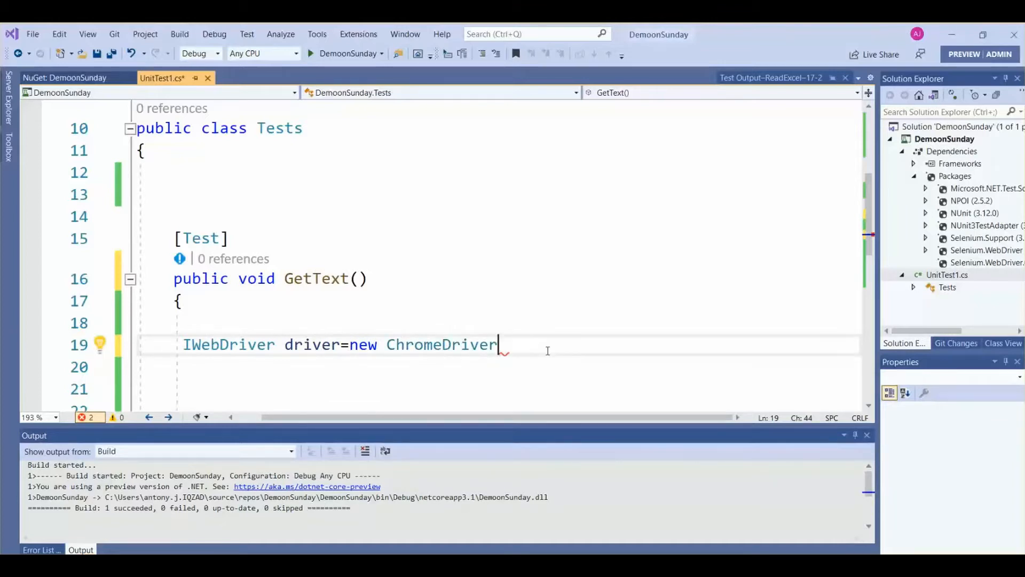
text(())
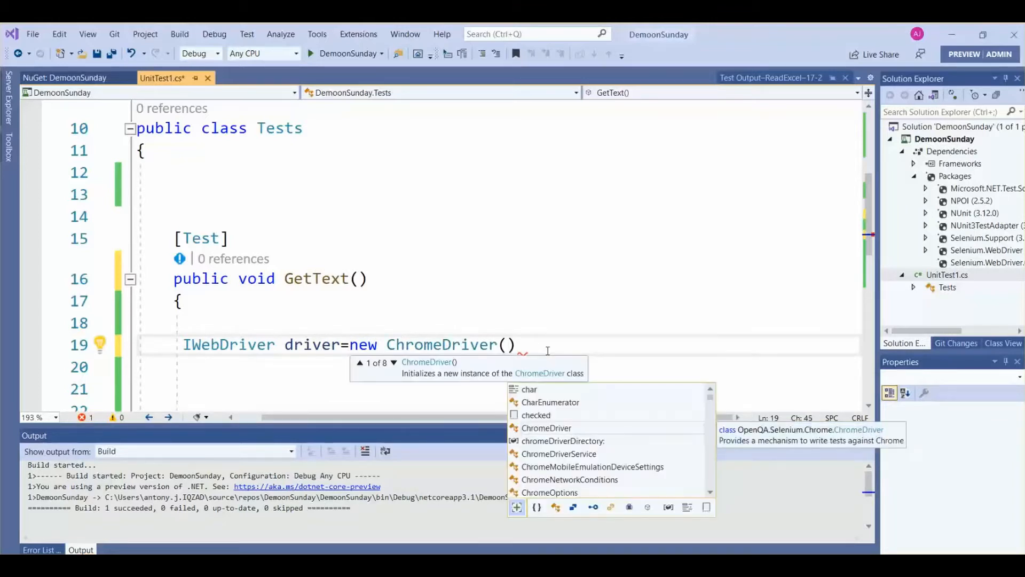
text("")
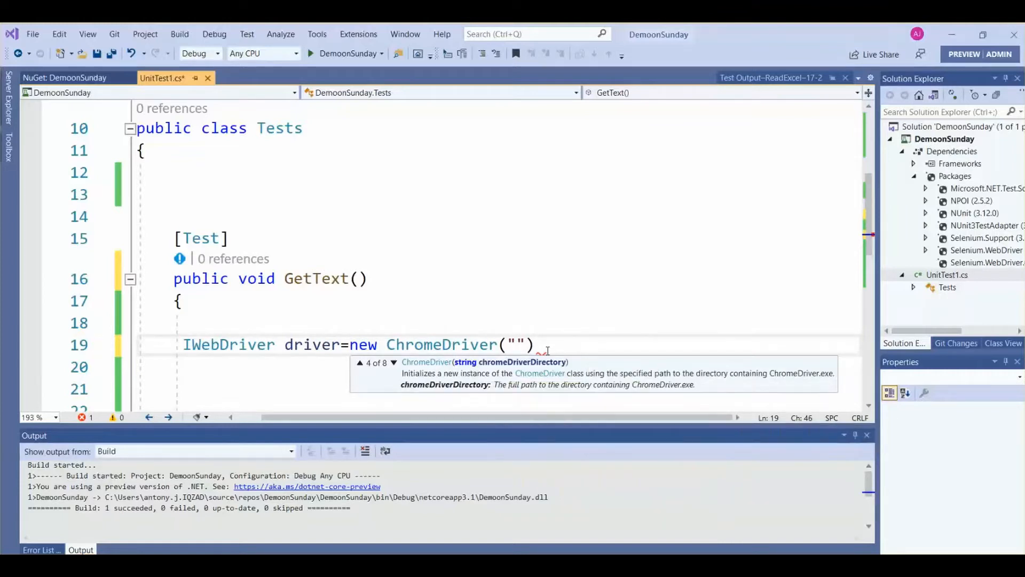
text(D)
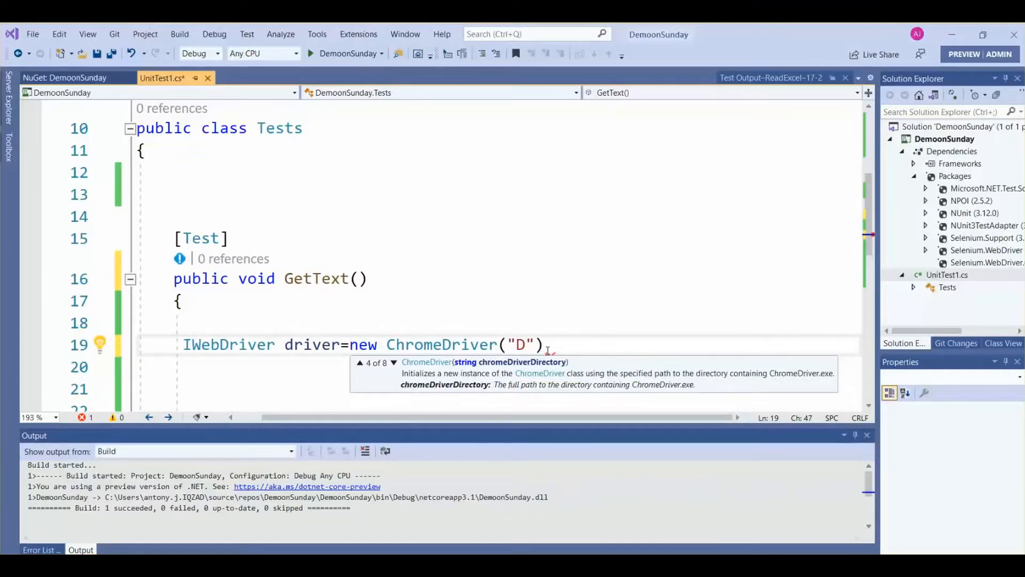
text(:\)
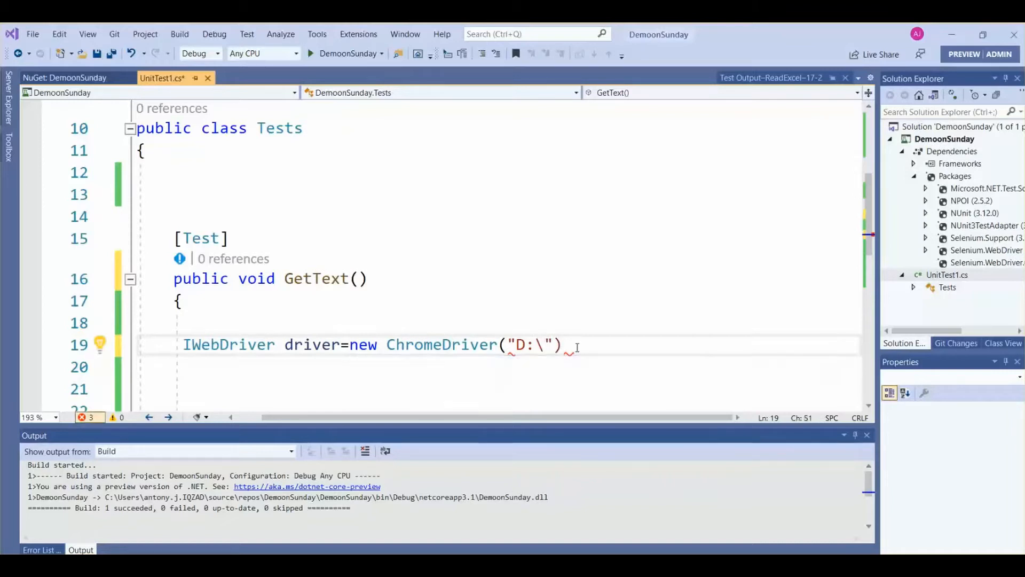
text(;)
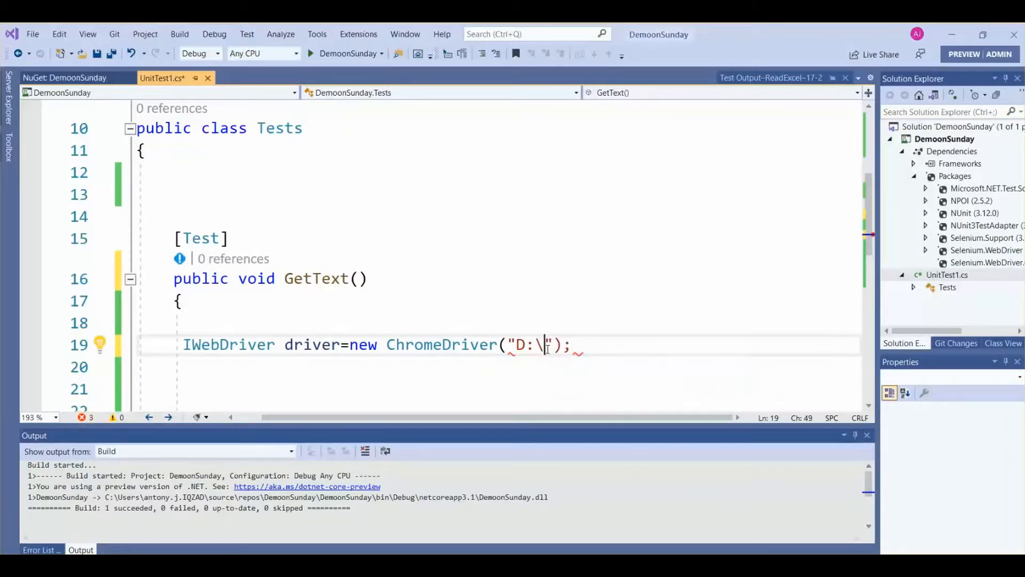
text(\)
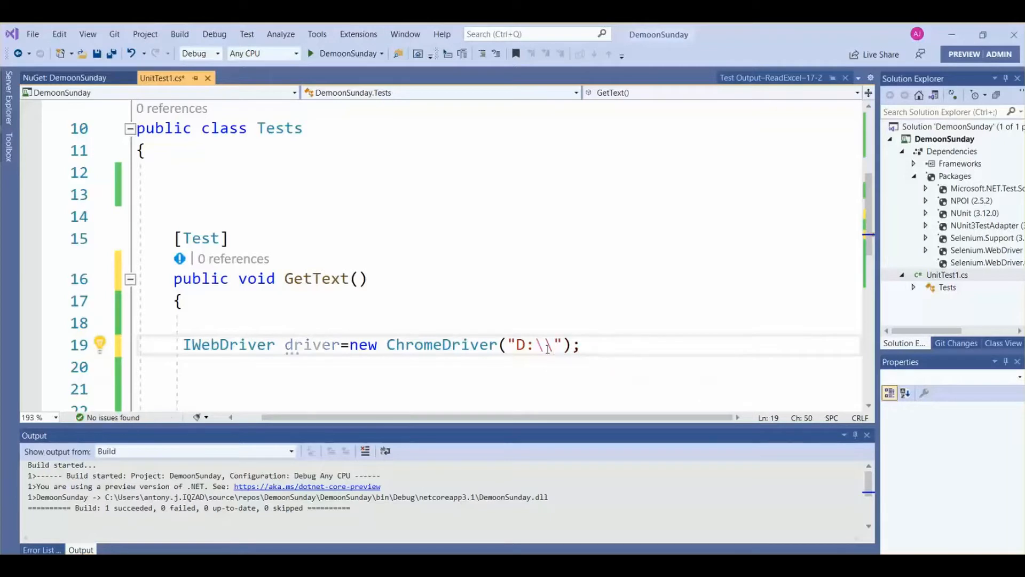
text(\)
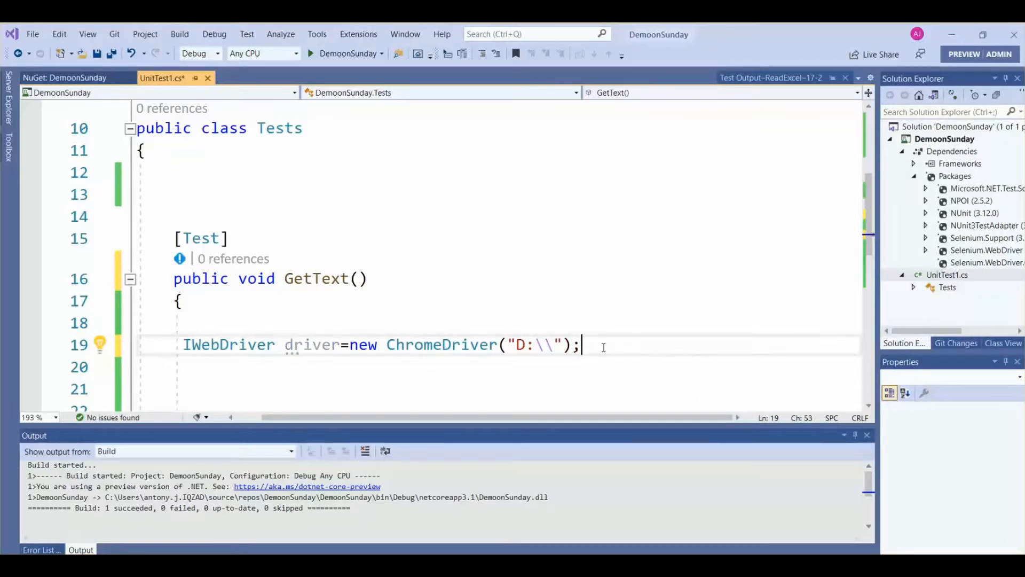
- Add a driver.Navigate().GoToUrl("") statement, checking the Google page in Chrome
text(dr)
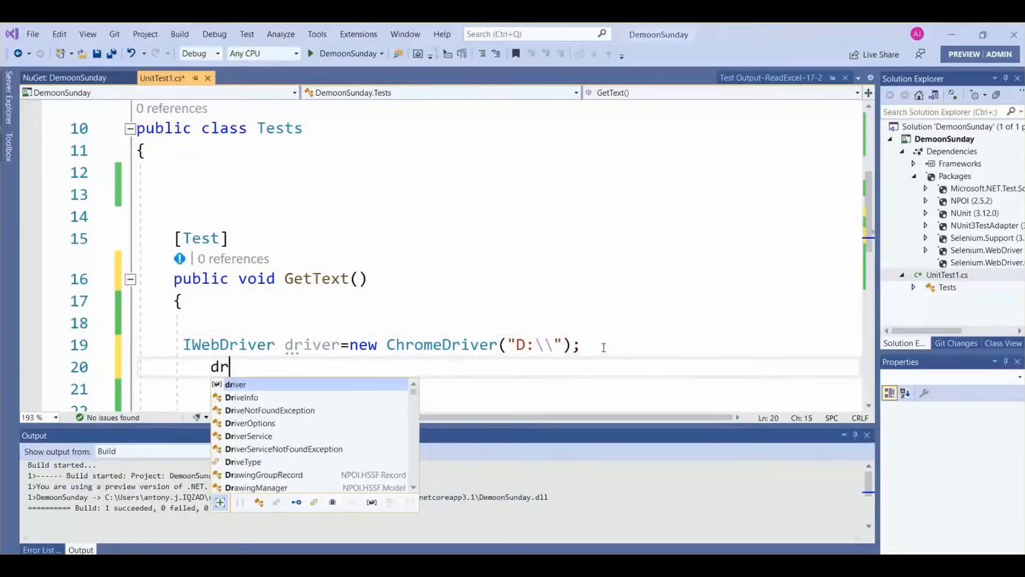
text(iver.)
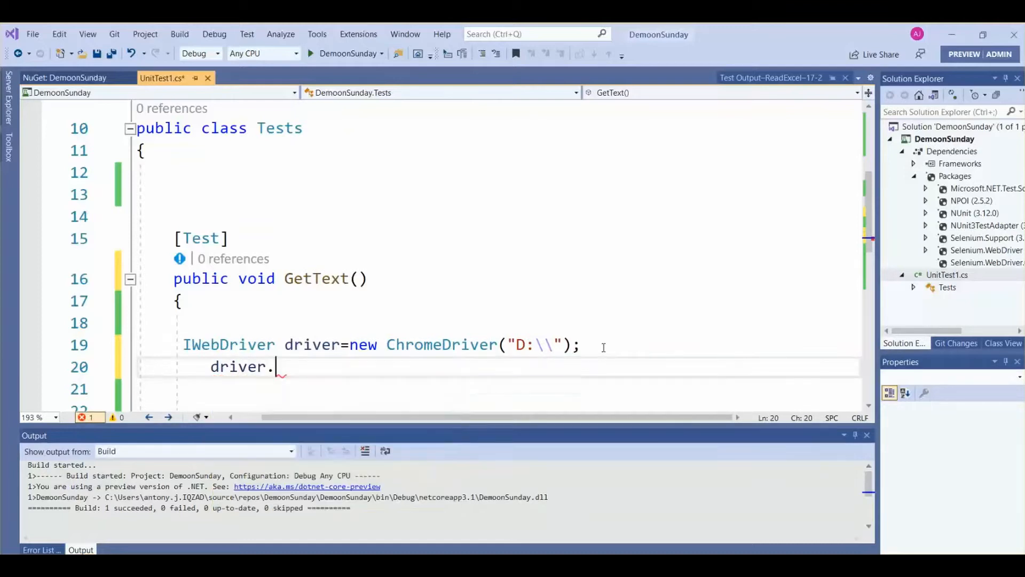
text(Navigate)
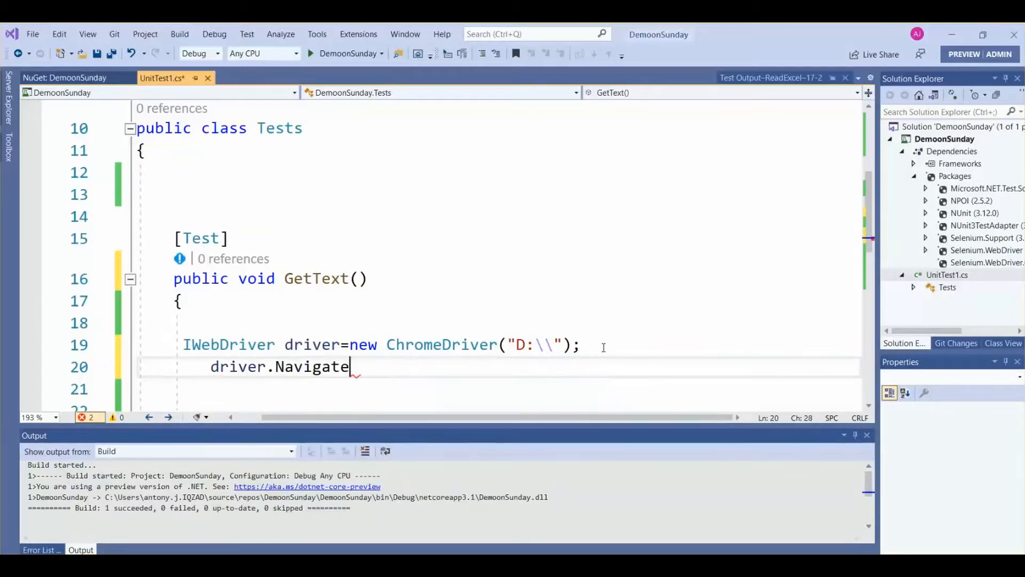
text(())
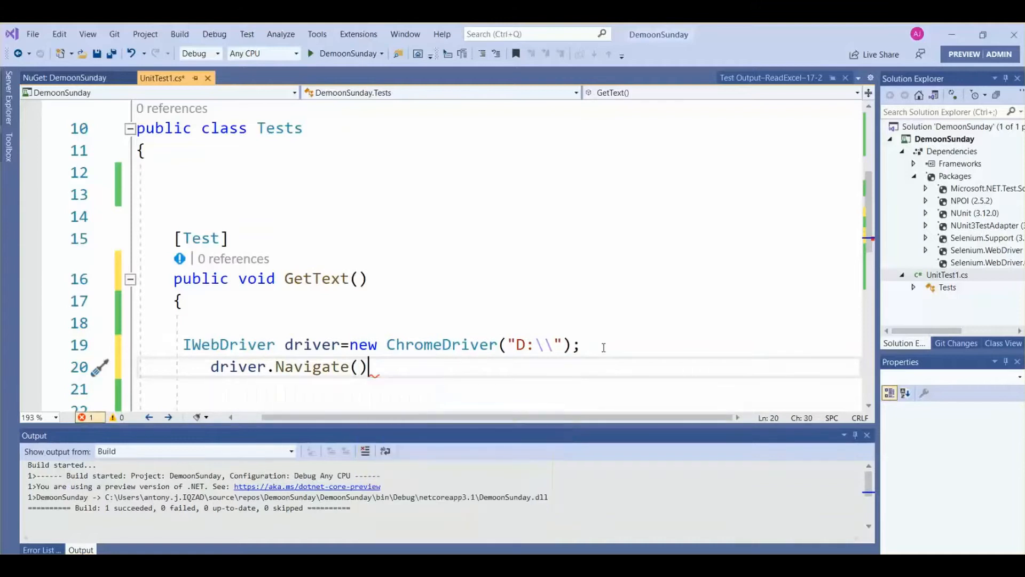
text(.GoToUrl()
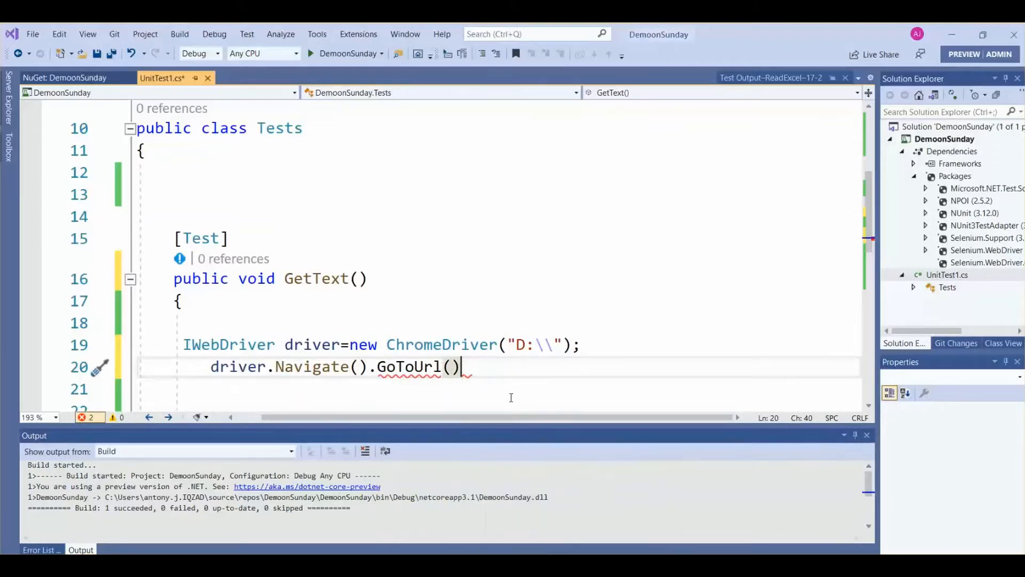
text(;)
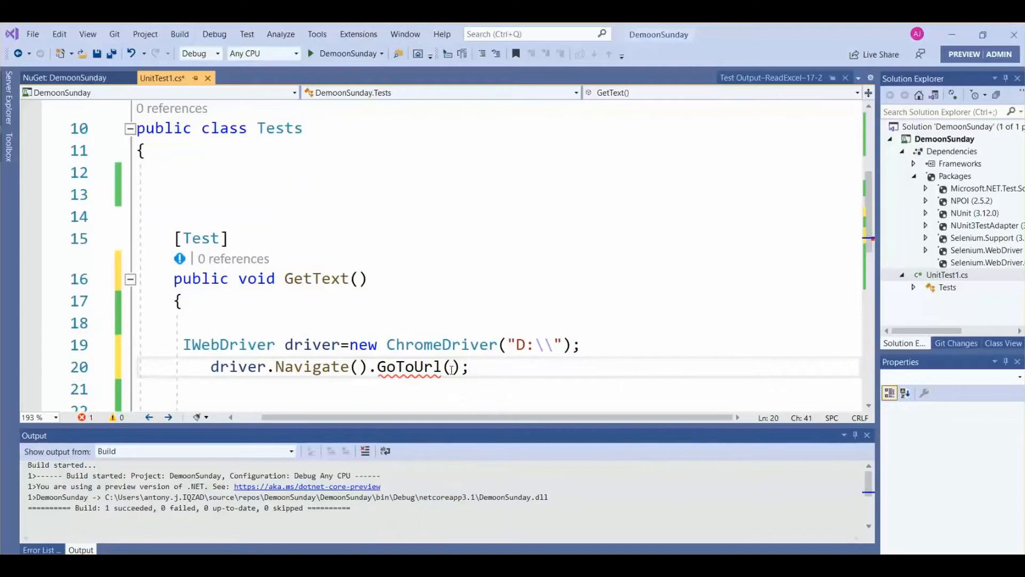
text(")
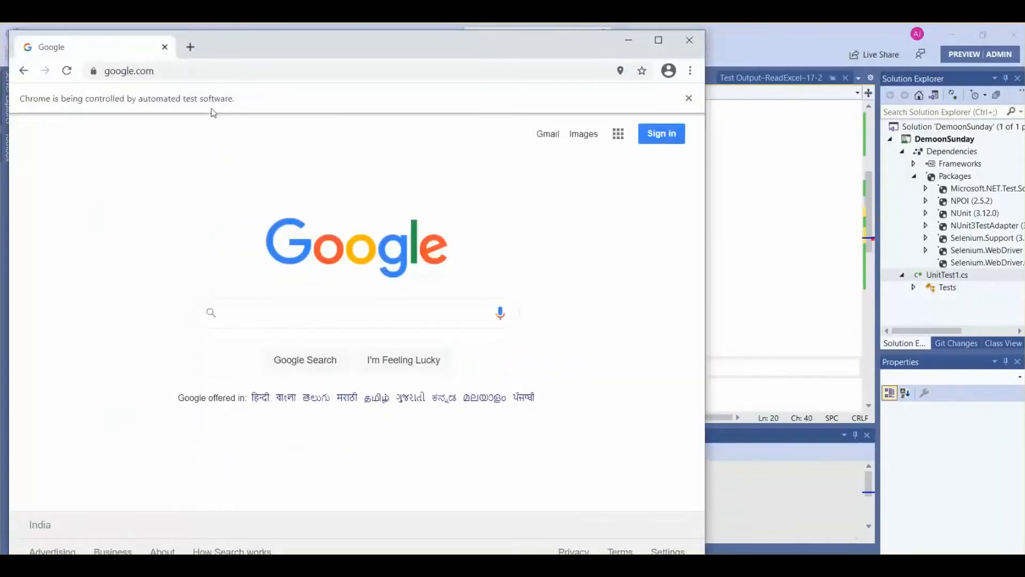
click(129, 70)
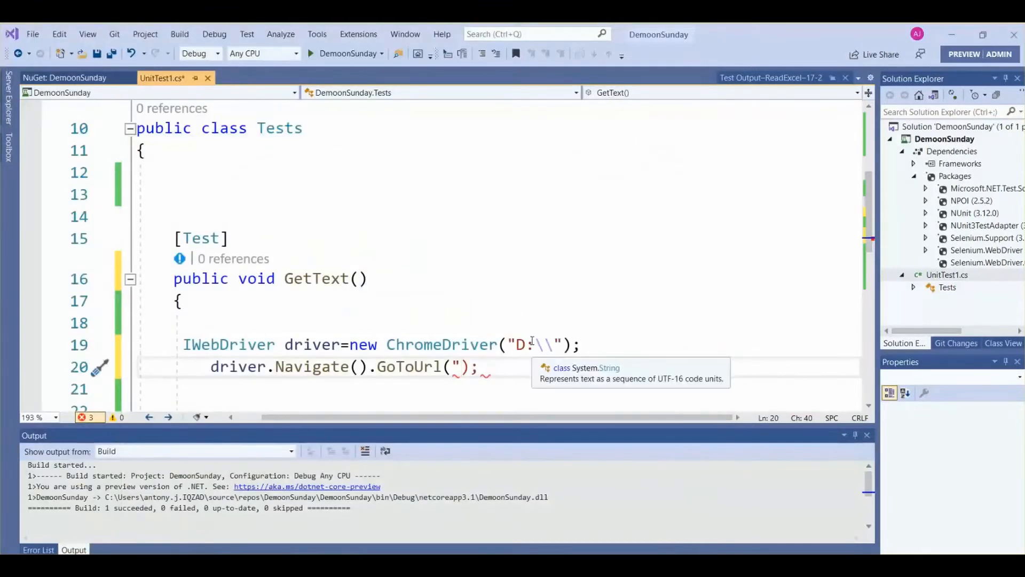
text(https://www.google.com/")
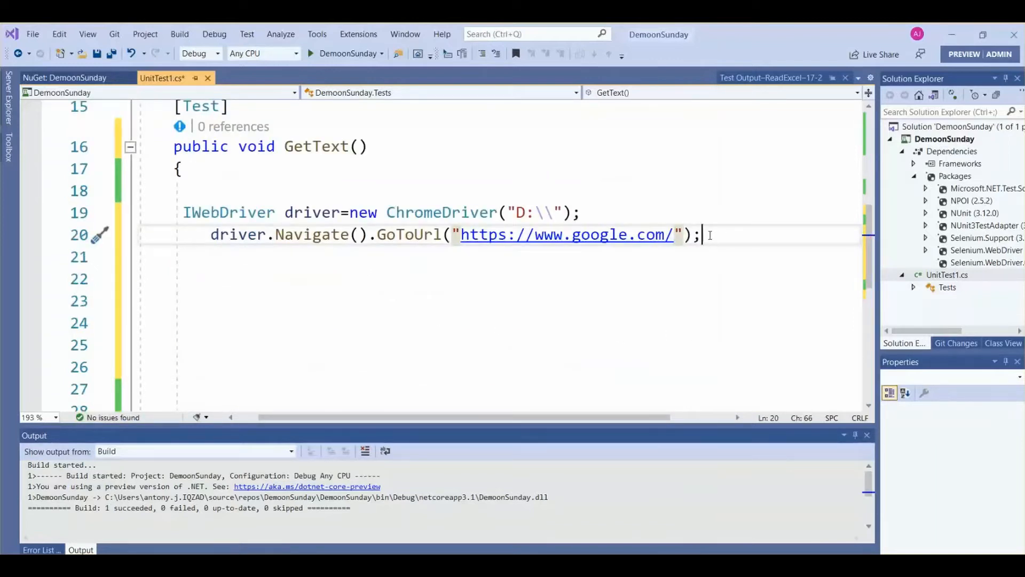
key(enter)
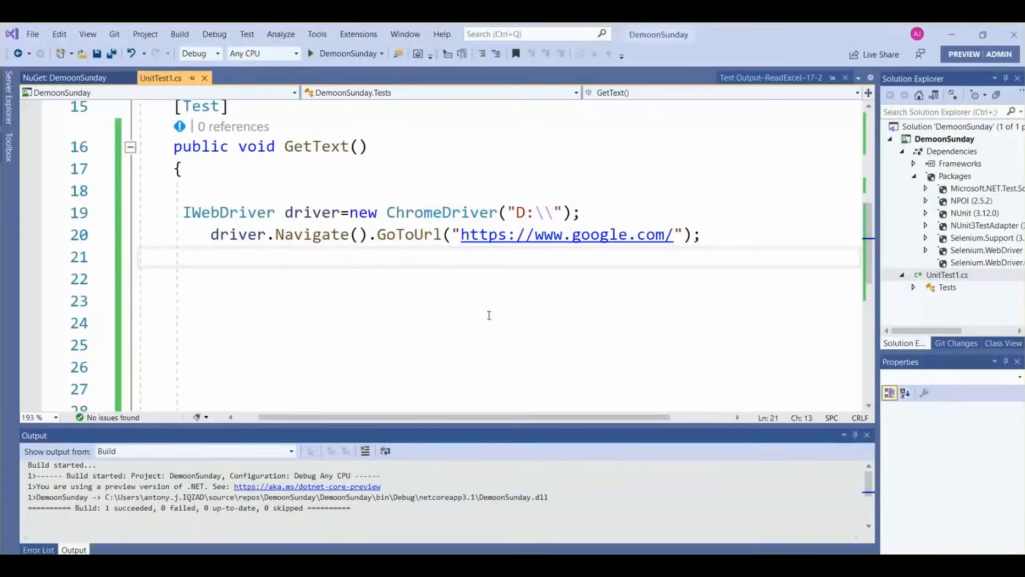
- Declare an IWebElement variable named element on line 21
text(I)
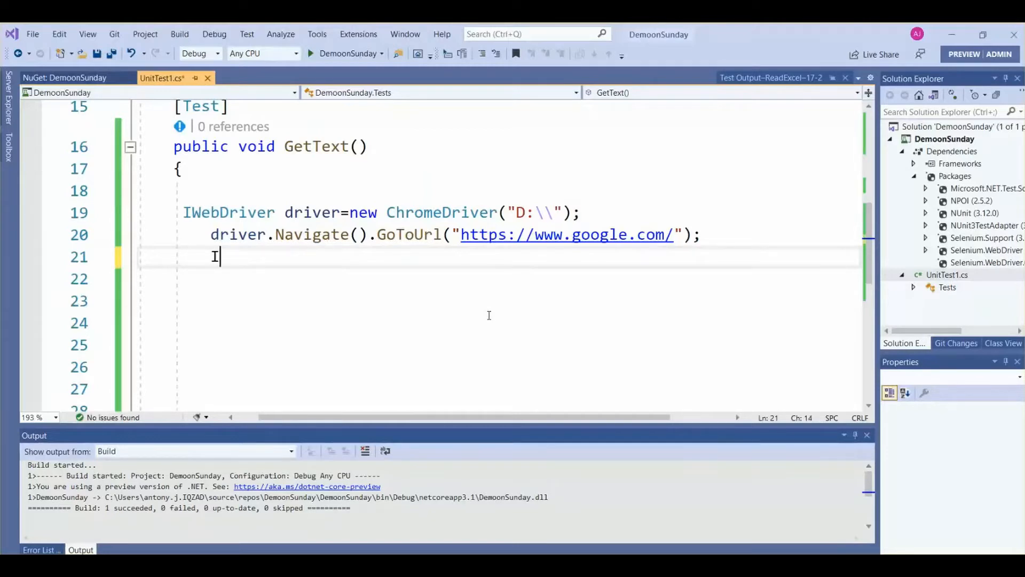
text(w)
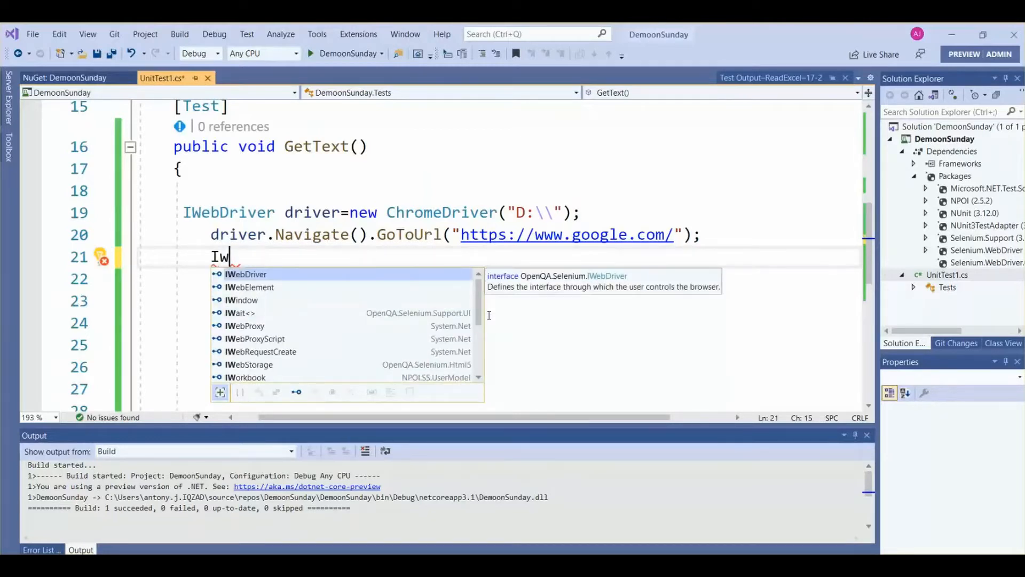
text(ebElement)
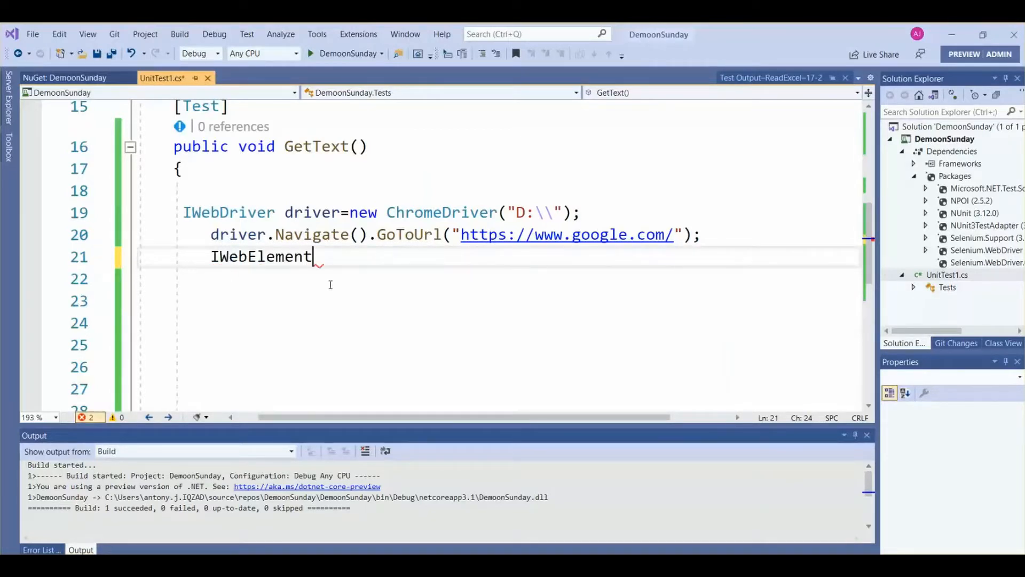
text(element=)
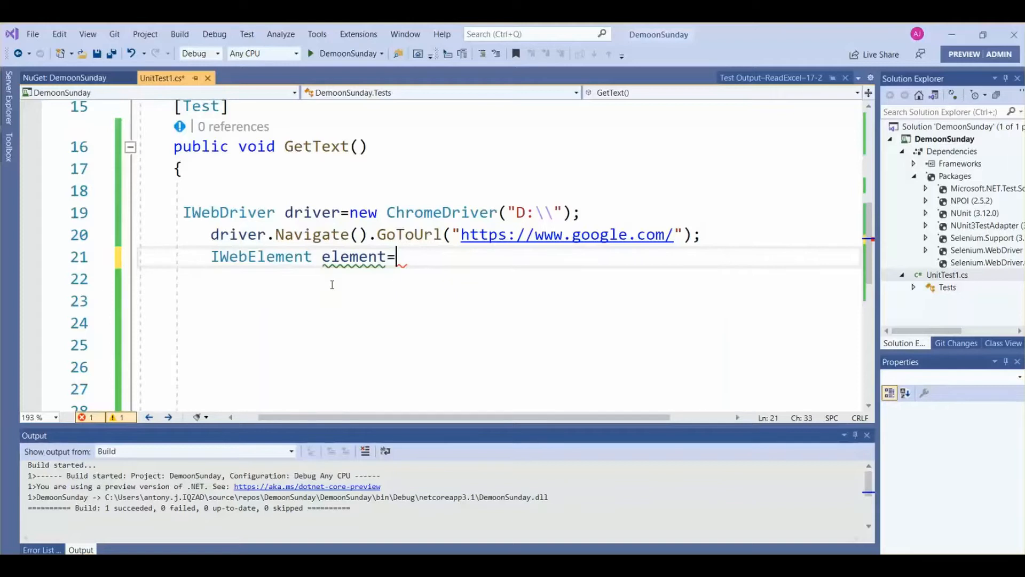
- Assign element from driver.FindElement(By.Id("")) and inspect Google's Gmail link in DevTools
text(driv)
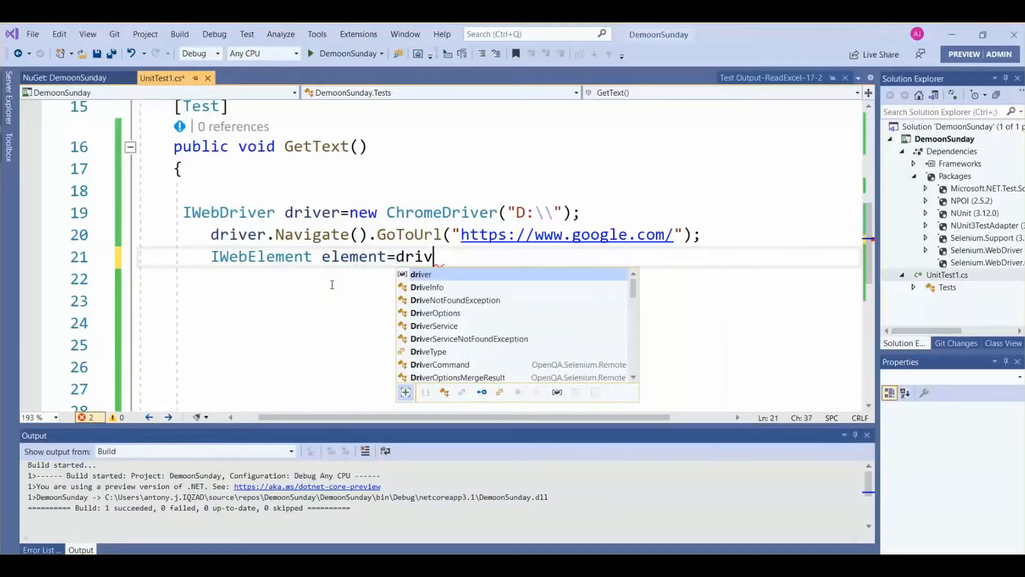
text(er.)
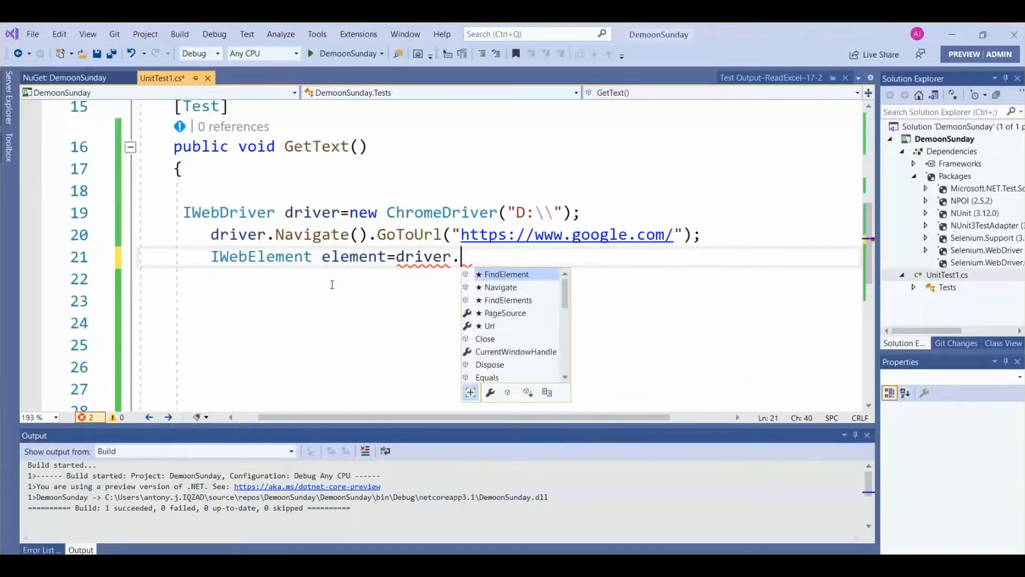
text(FindElement)
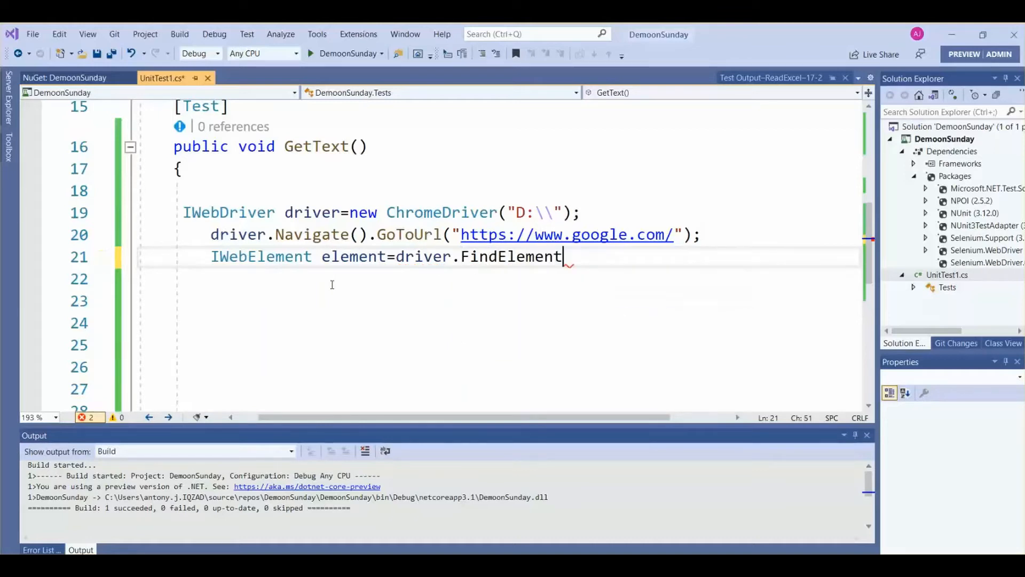
text(())
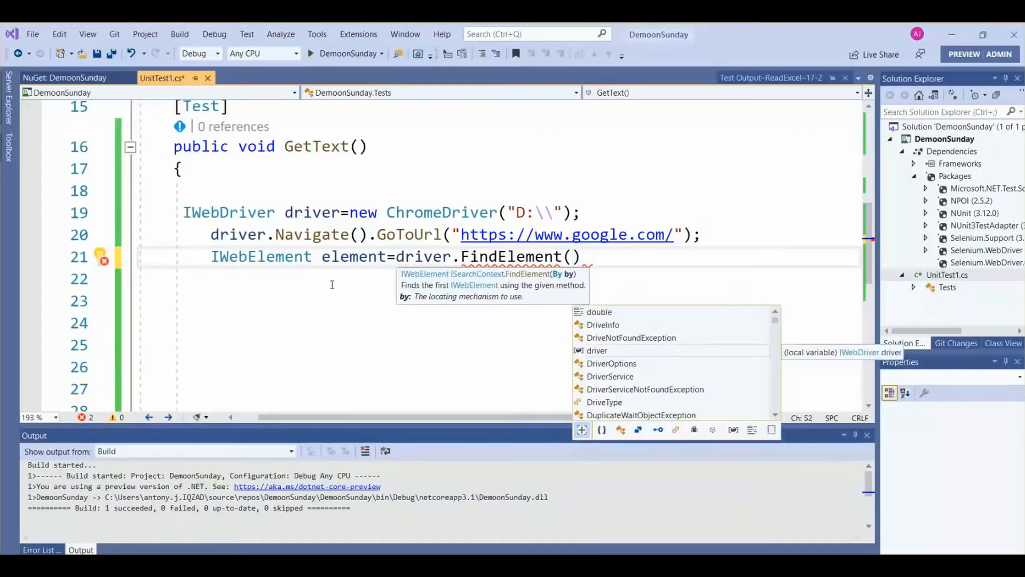
text(By)
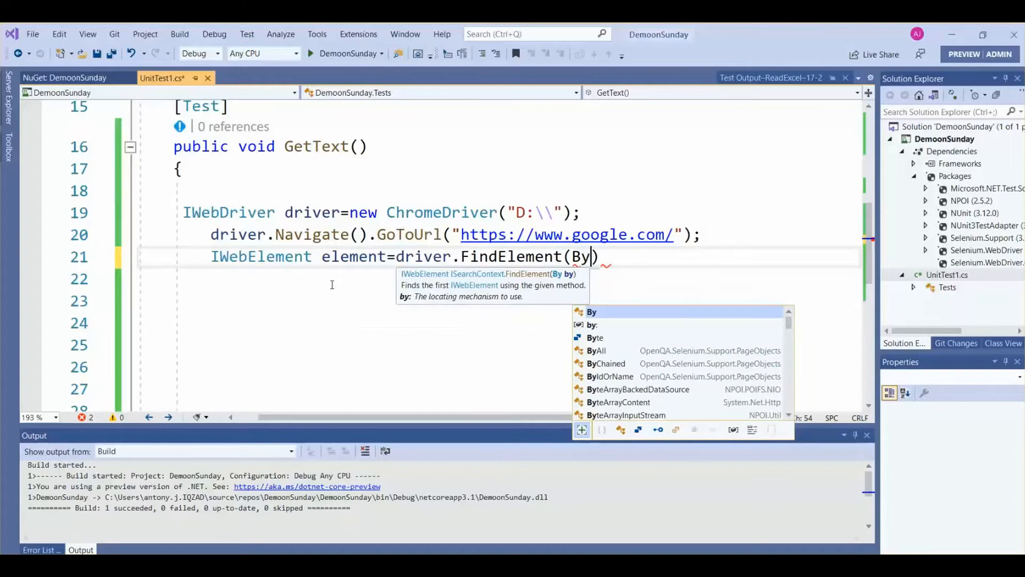
text(.)
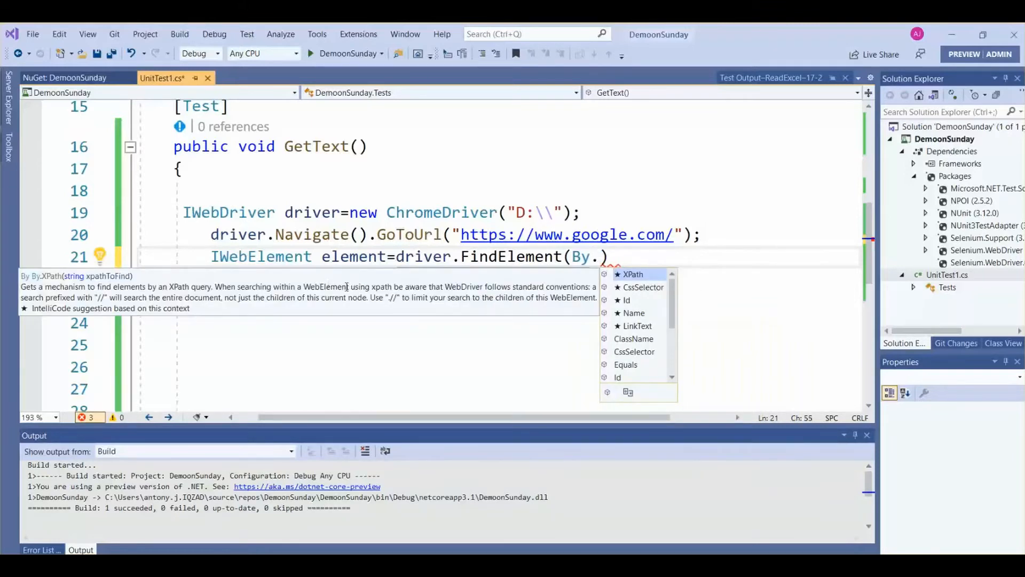
text(Id)
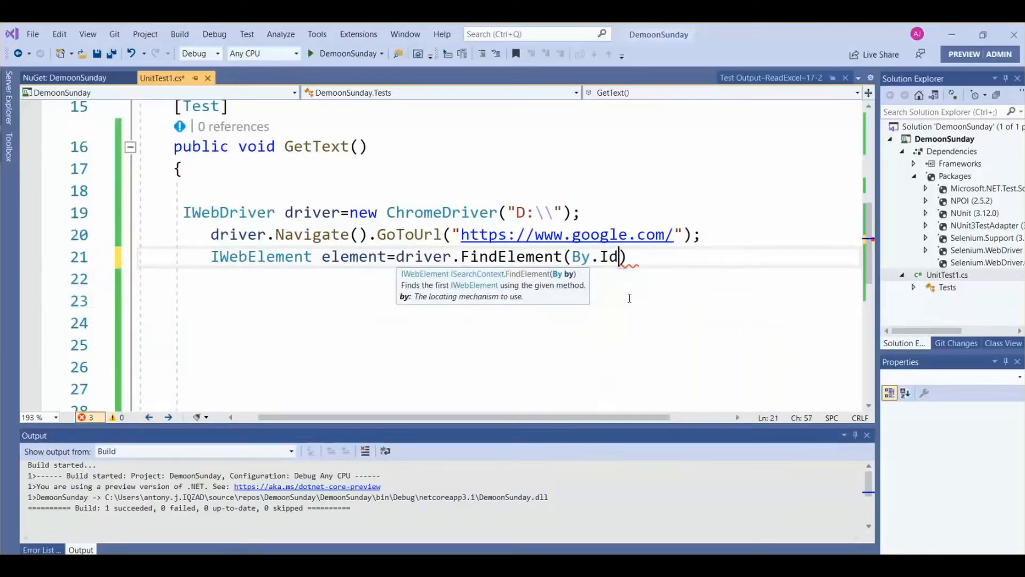
text((")
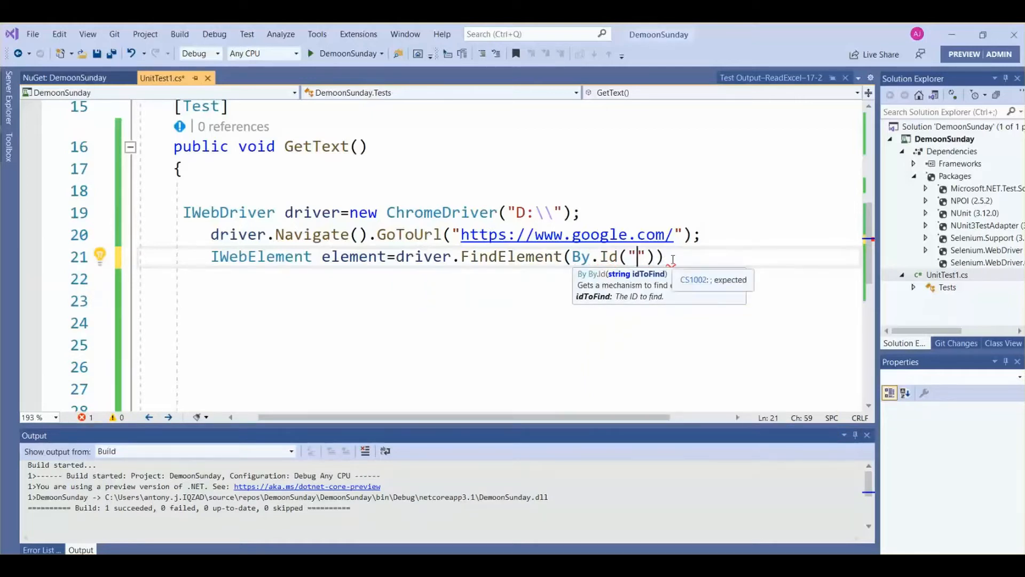
text(I)
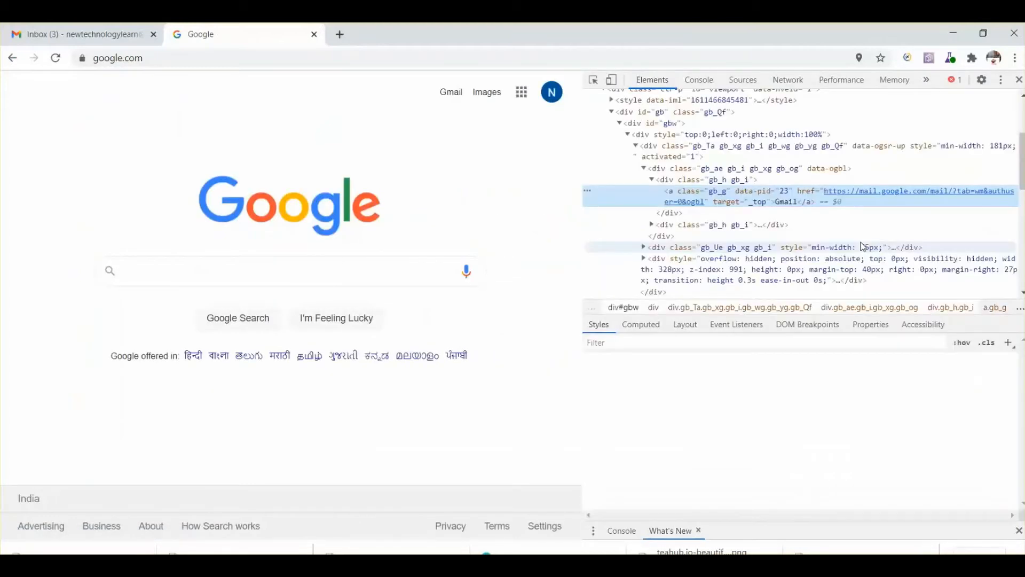
- Copy the Gmail link's recommended XPath //a[.='Gmail'] from POM Builder
click(981, 323)
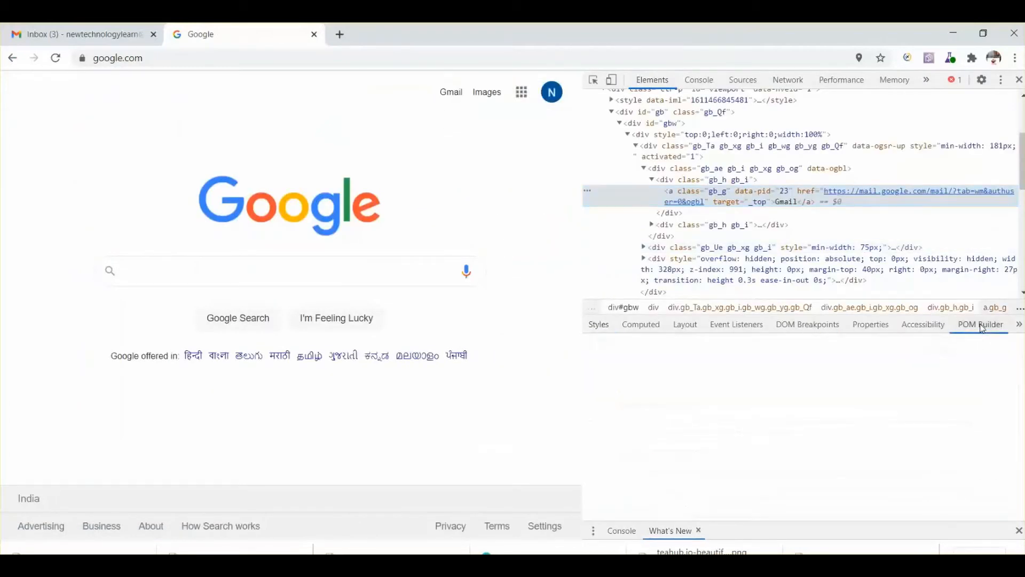
click(980, 324)
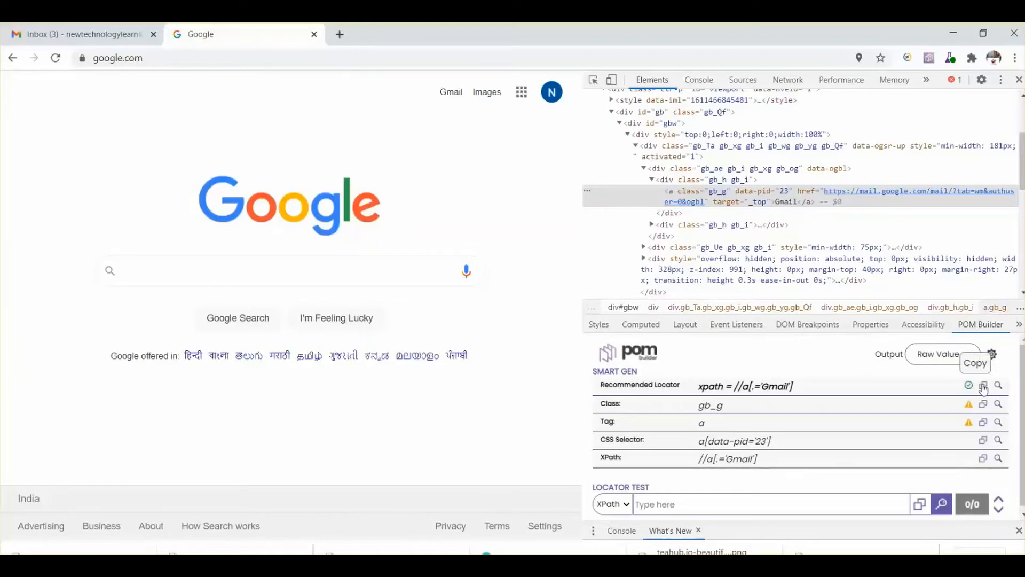
click(984, 385)
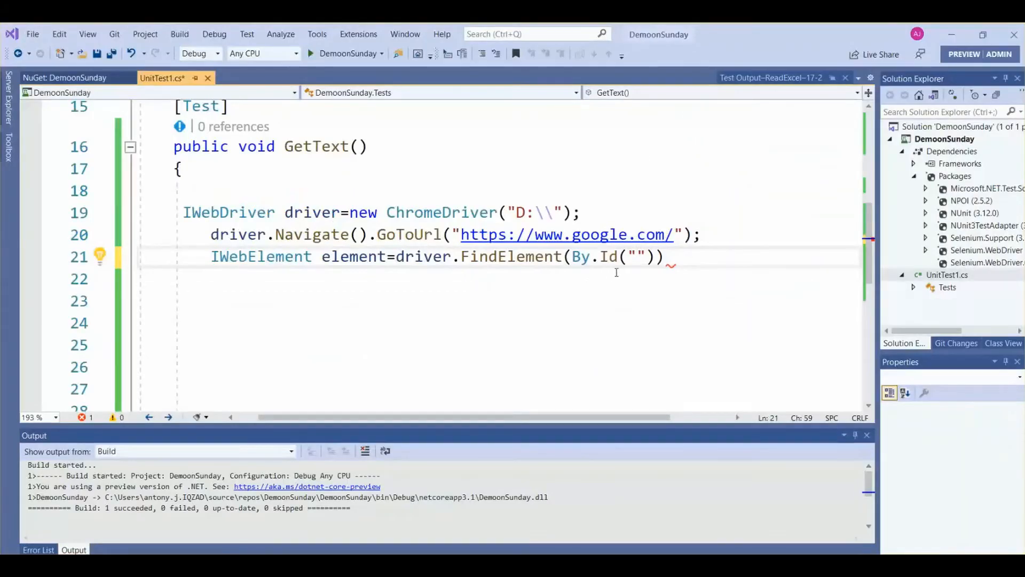
- Change the locator to By.XPath("//a[.='Gmail']") and complete the statement
text(I)
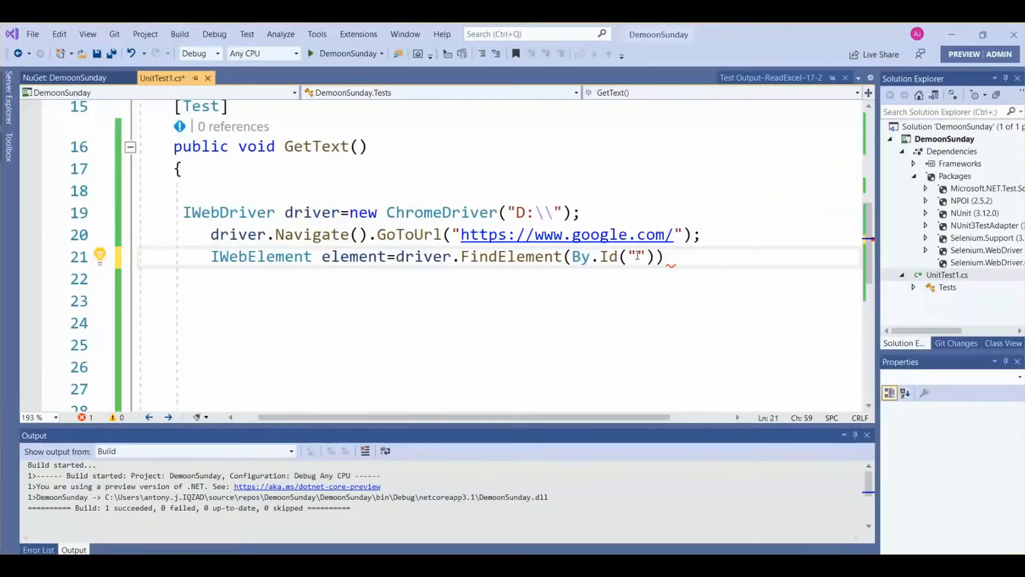
text(//a[.='Gmail'])
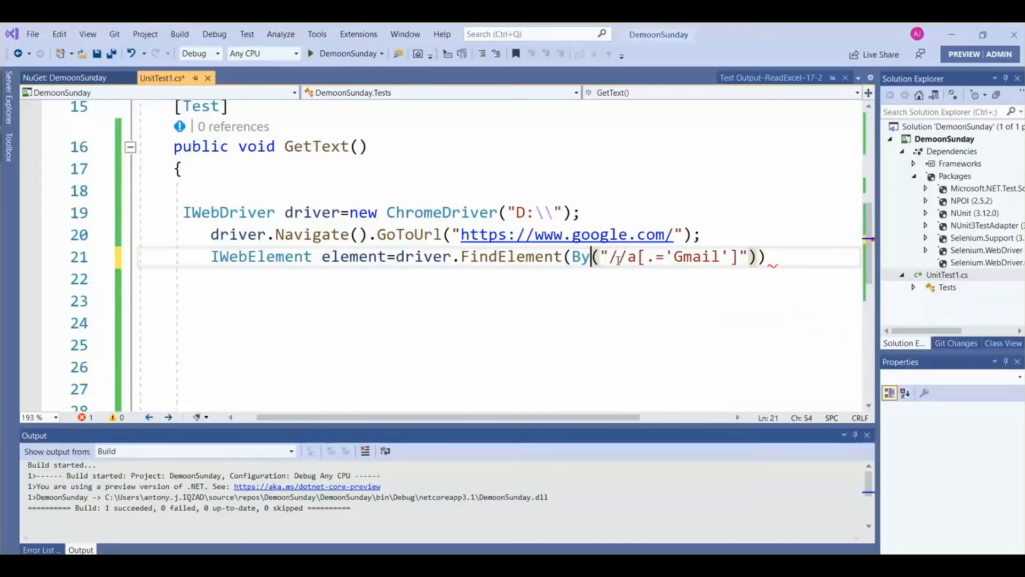
text(x)
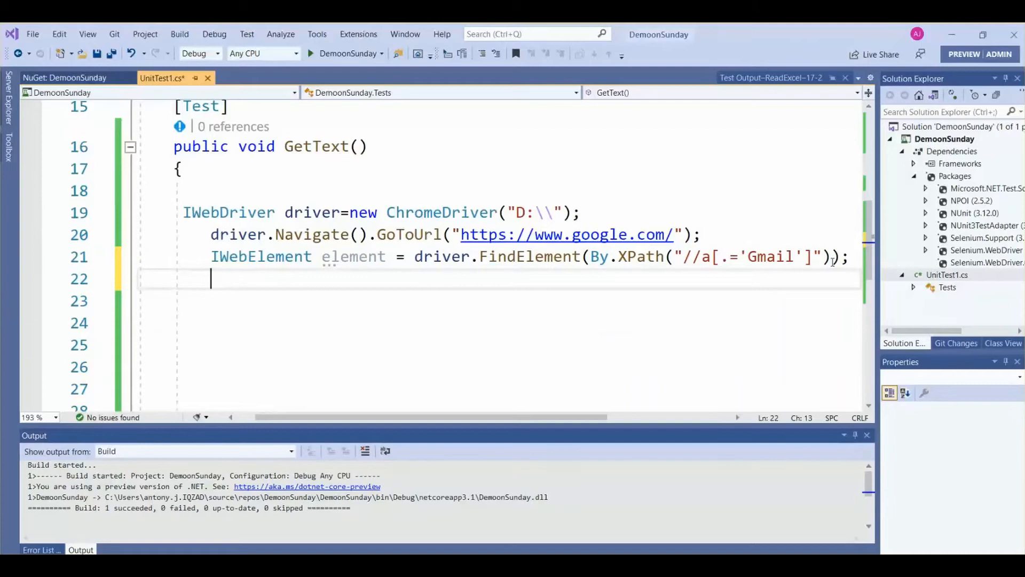
- Add string text = element.Text; on line 22
text(string t)
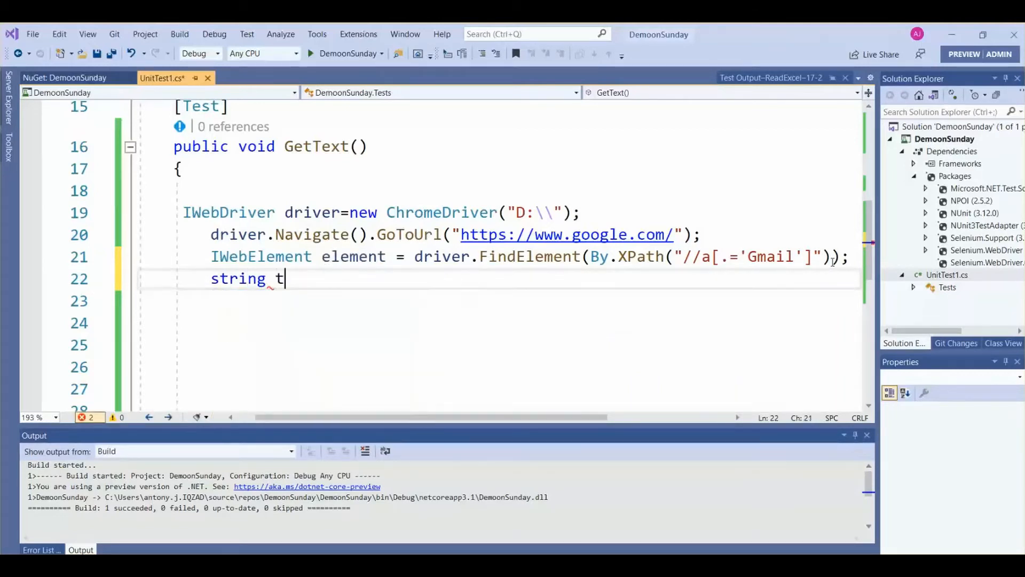
text(ext=)
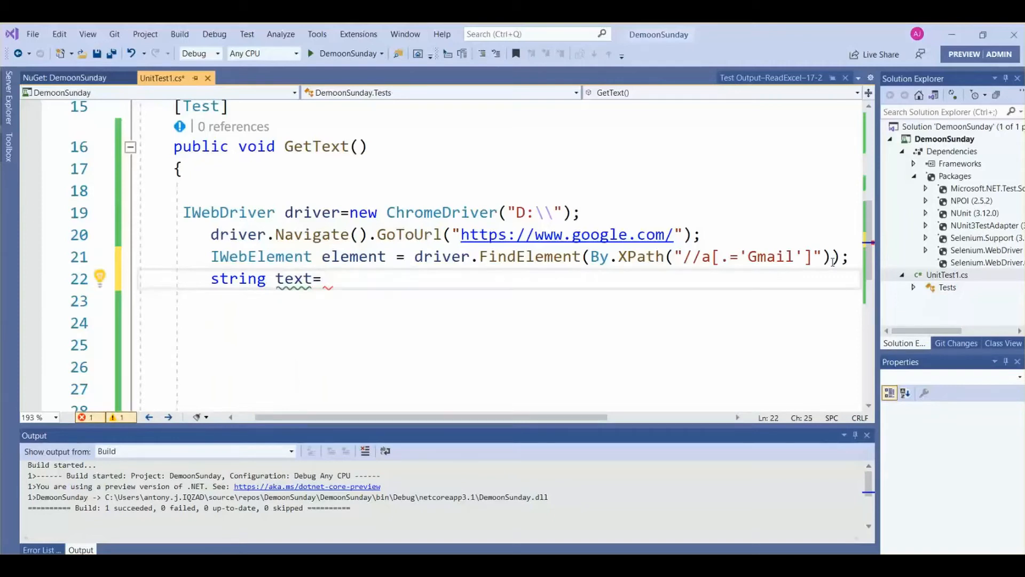
text(element)
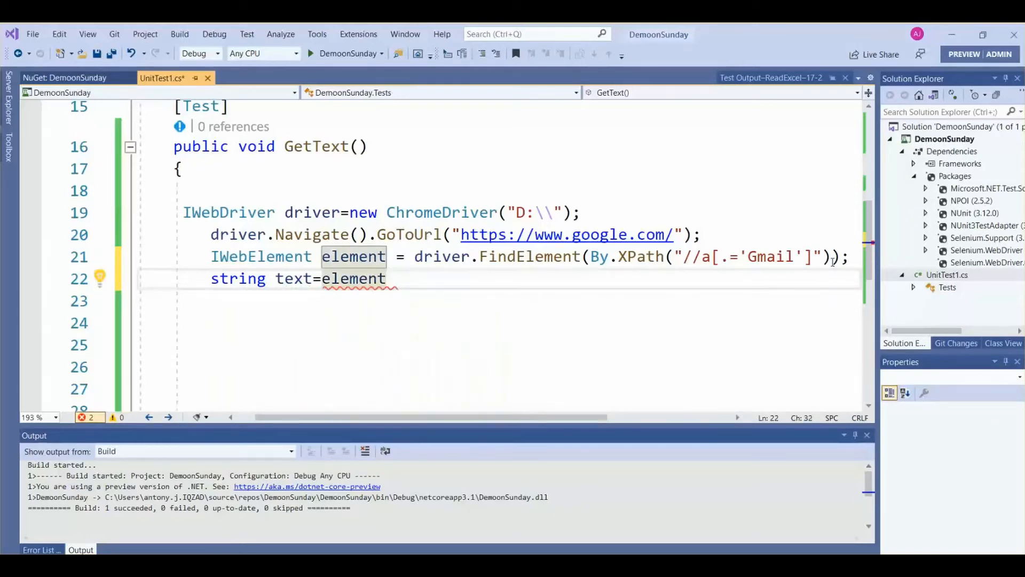
text(.)
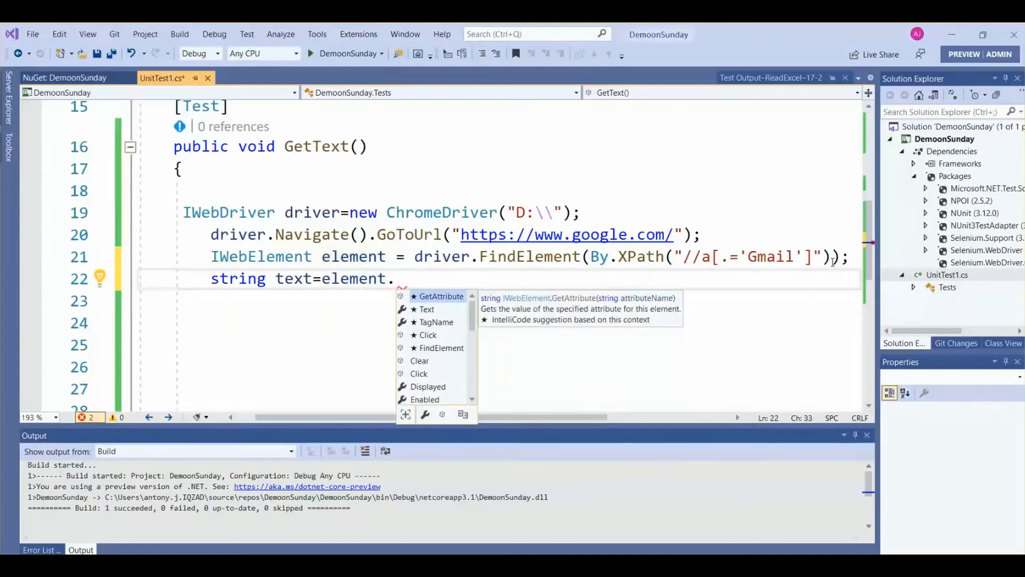
text(Text)
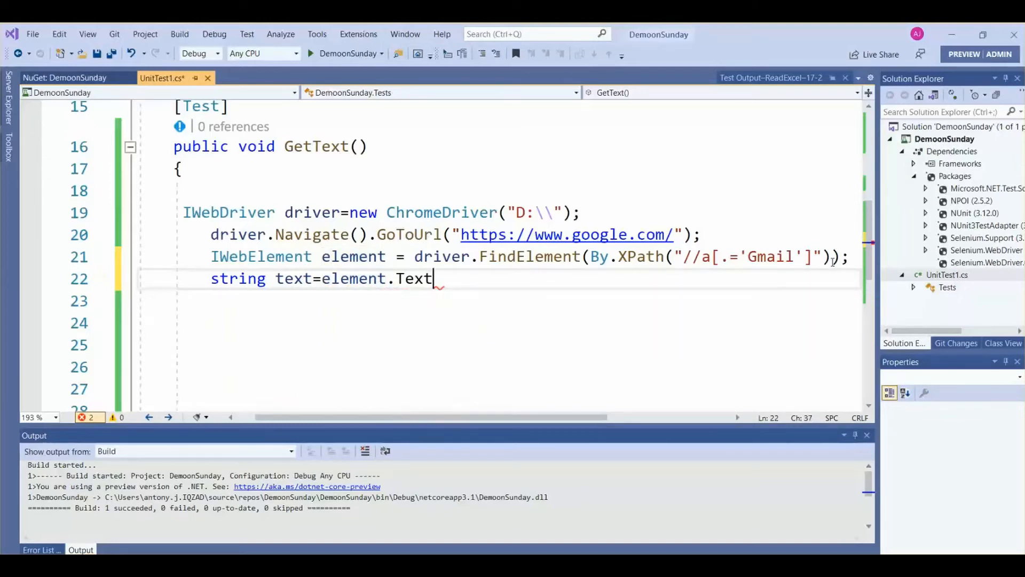
key(enter)
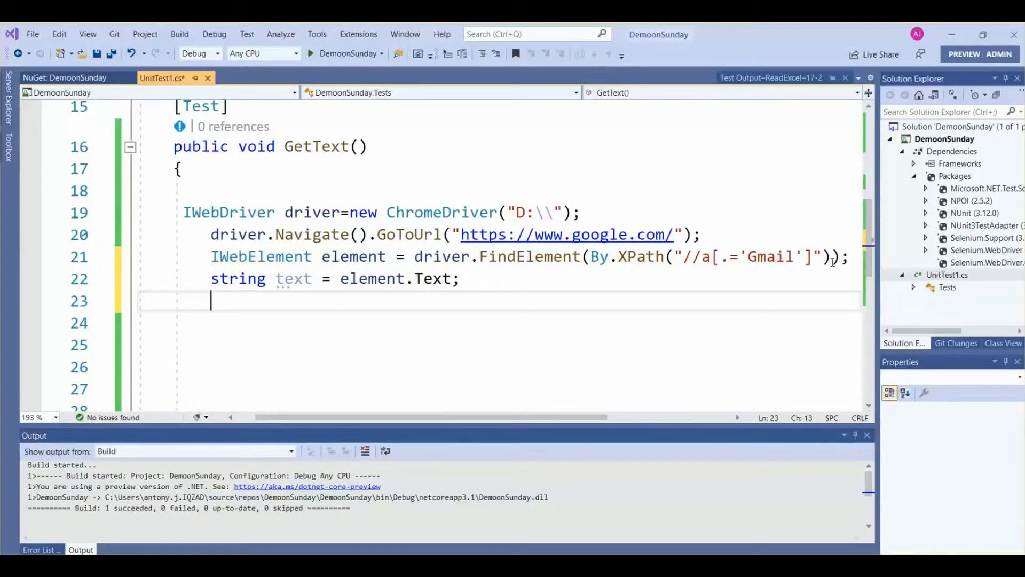
text(co)
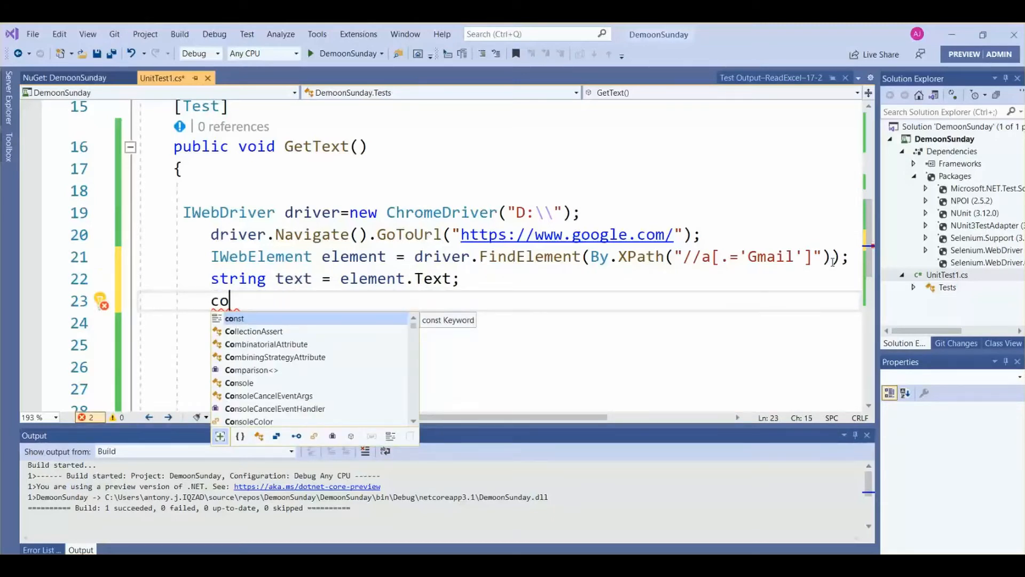
- Add Console.WriteLine("-----------" + text + "."); and save the file
text(ns)
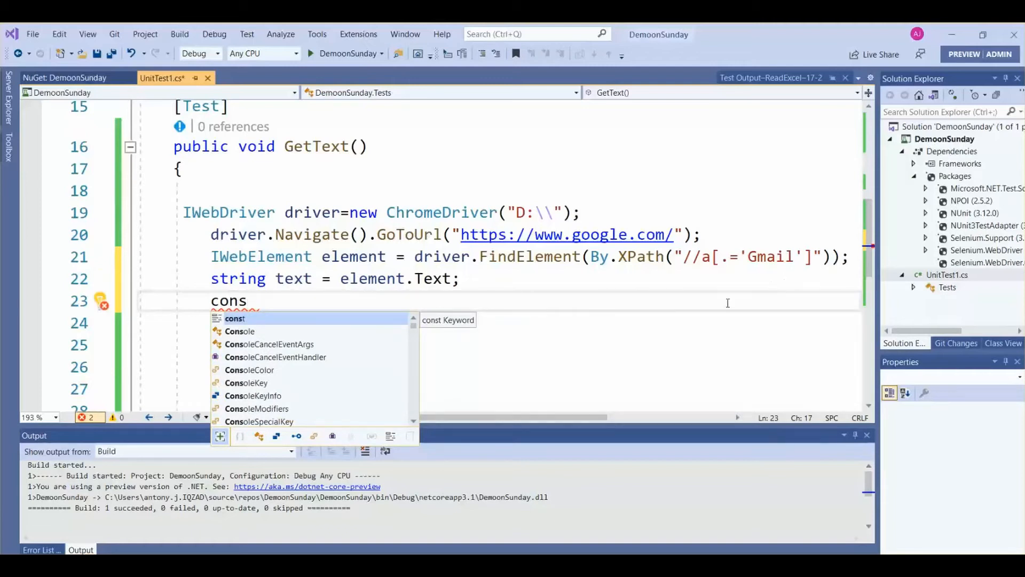
mouse_move(247, 335)
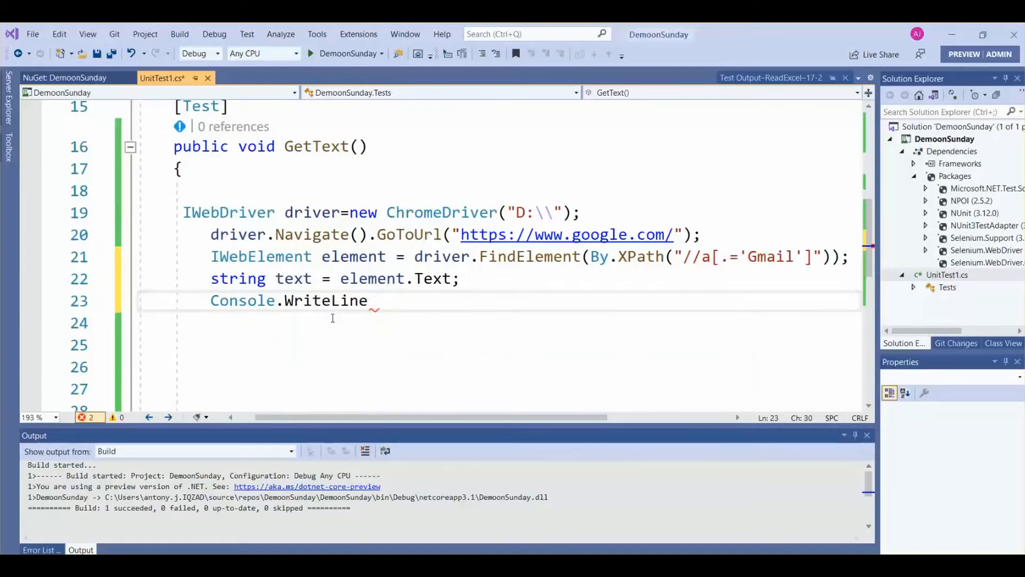
text(()
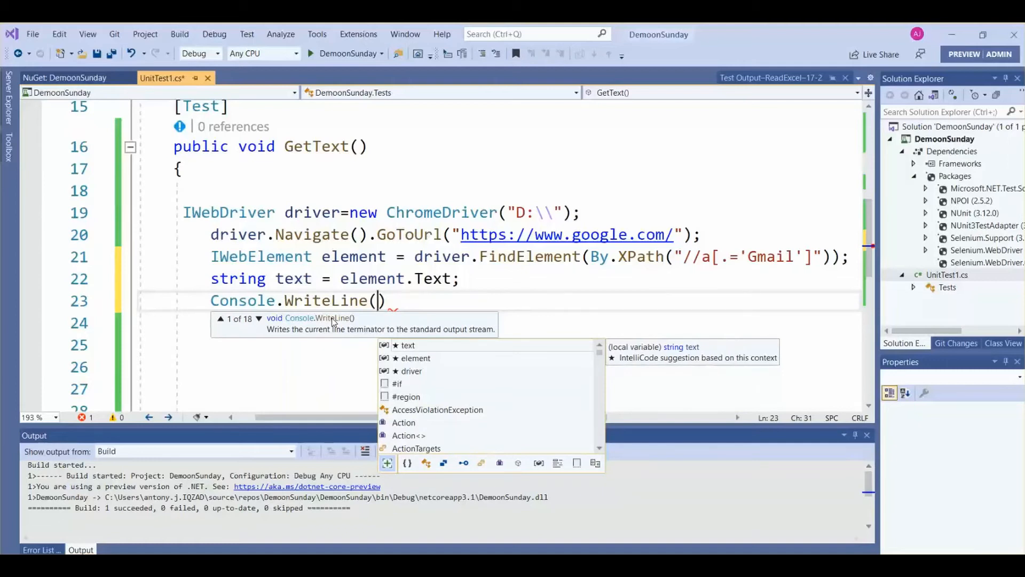
text("")
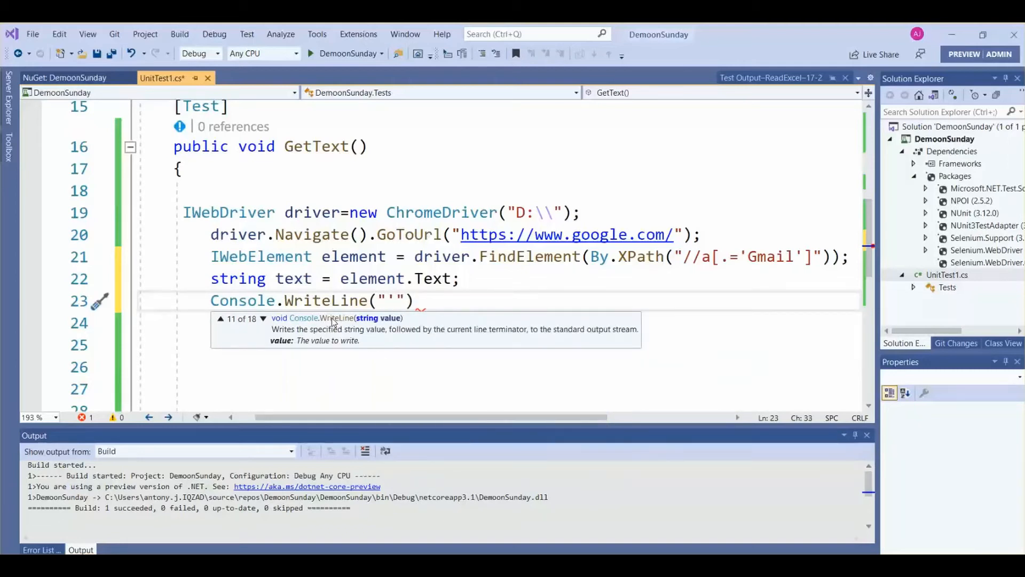
text(-----------)
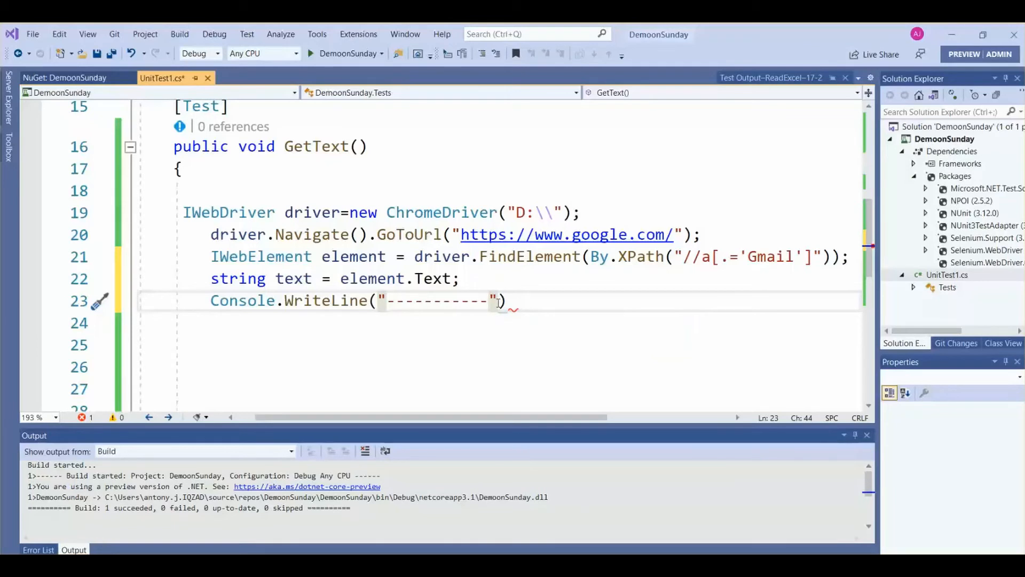
text(+)
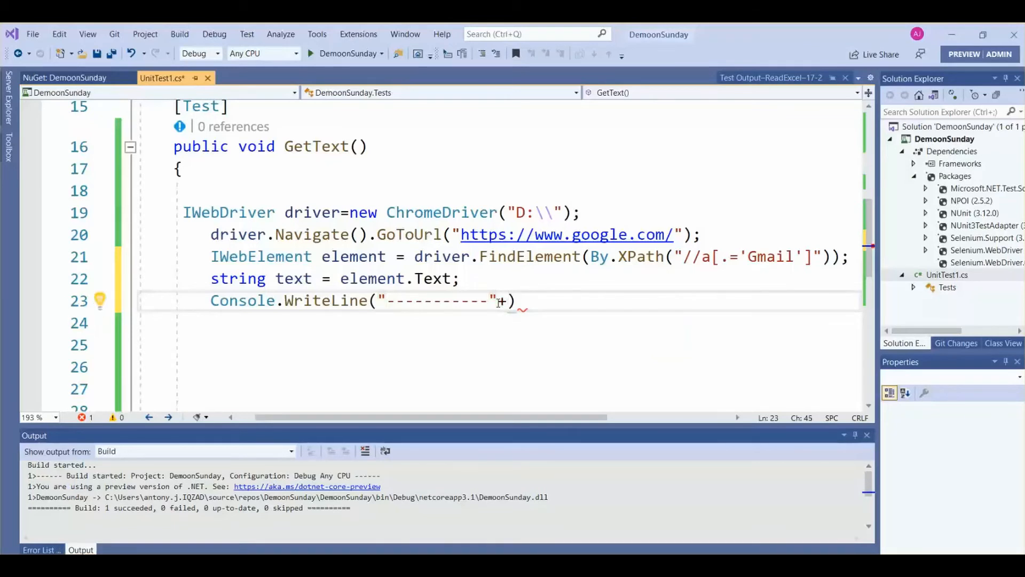
text(te)
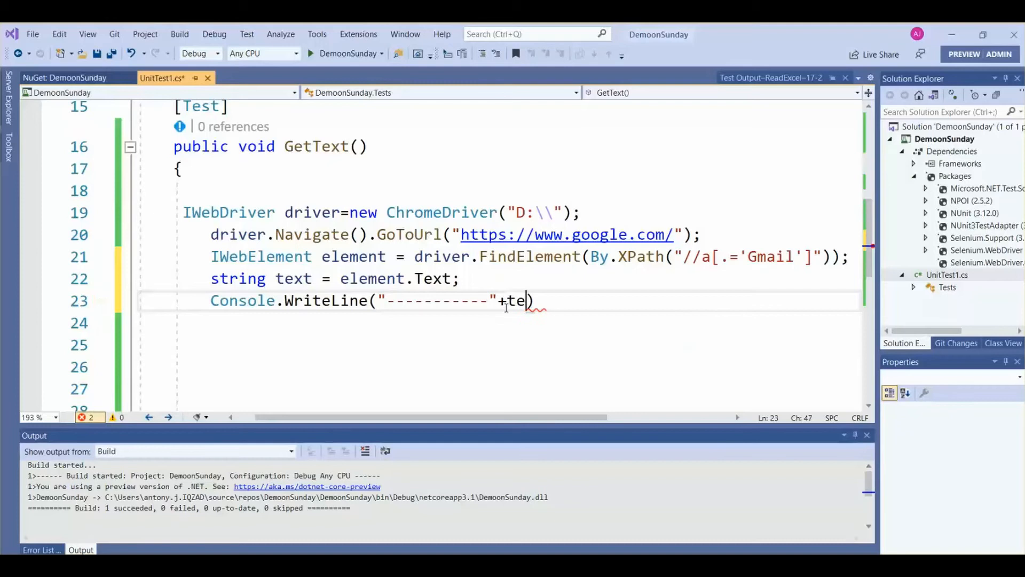
text(xt+)
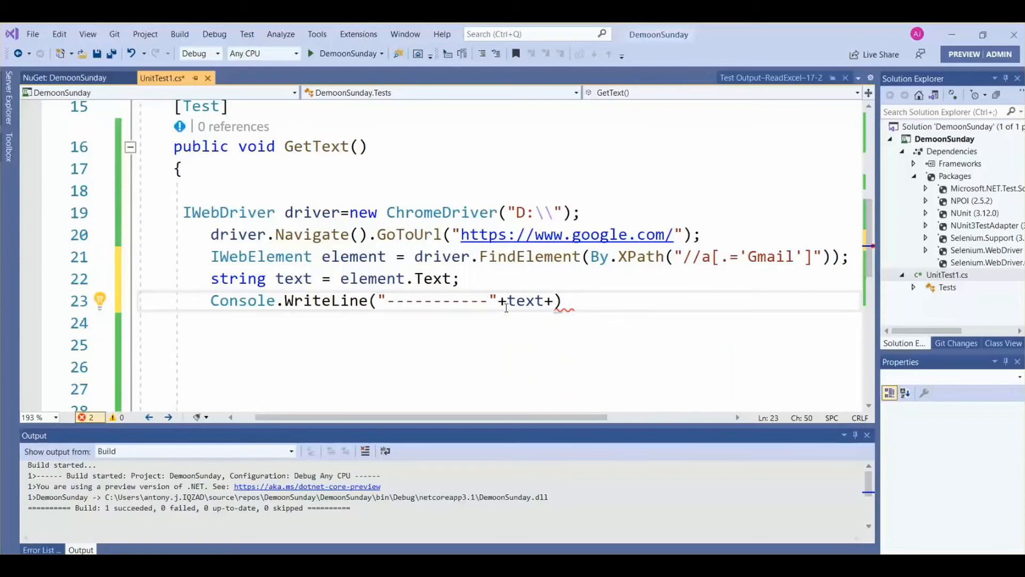
text(" ")
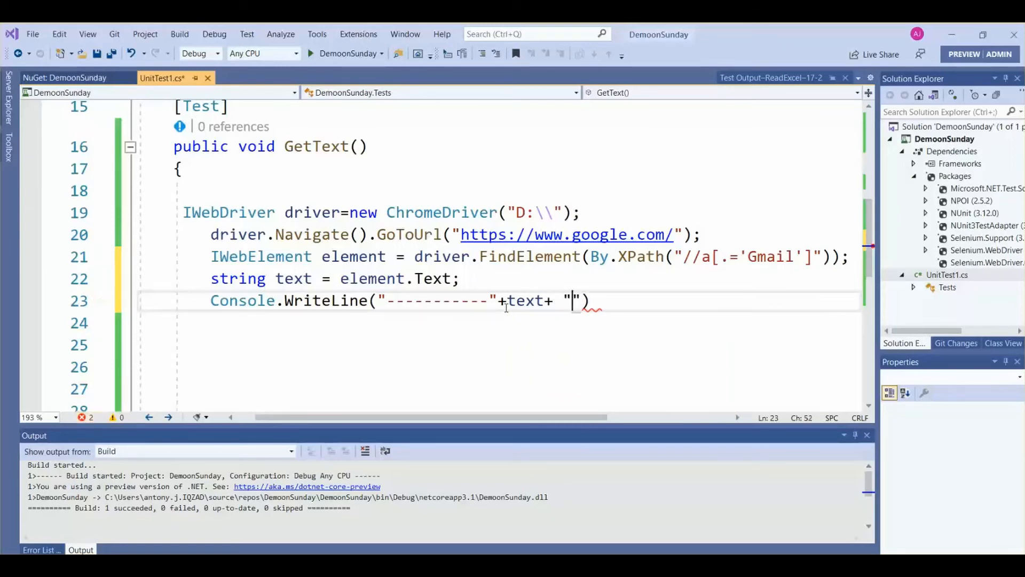
text(.)
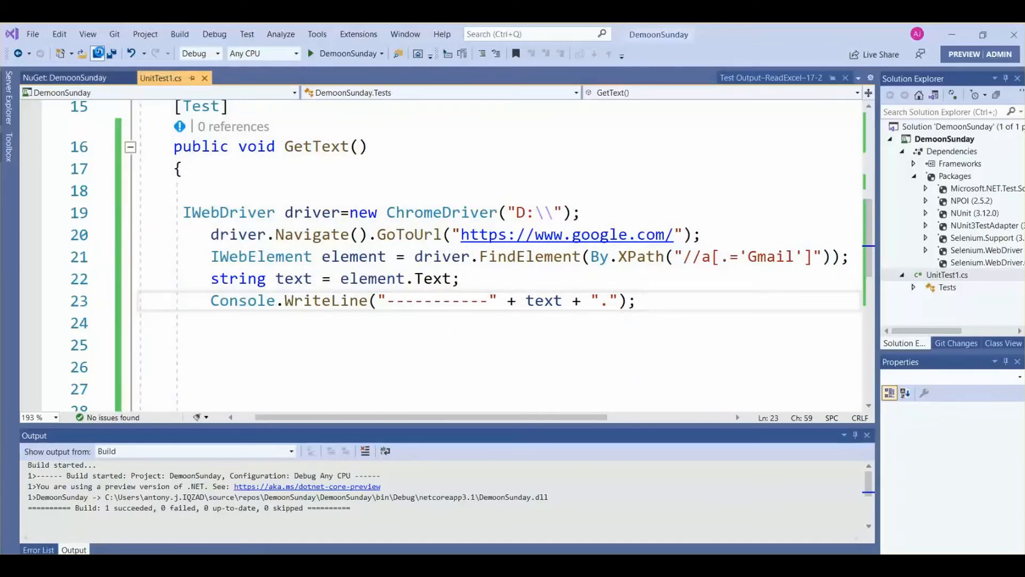
- Rebuild the solution and run all tests, with GetText passing in 8.5 seconds
click(944, 139)
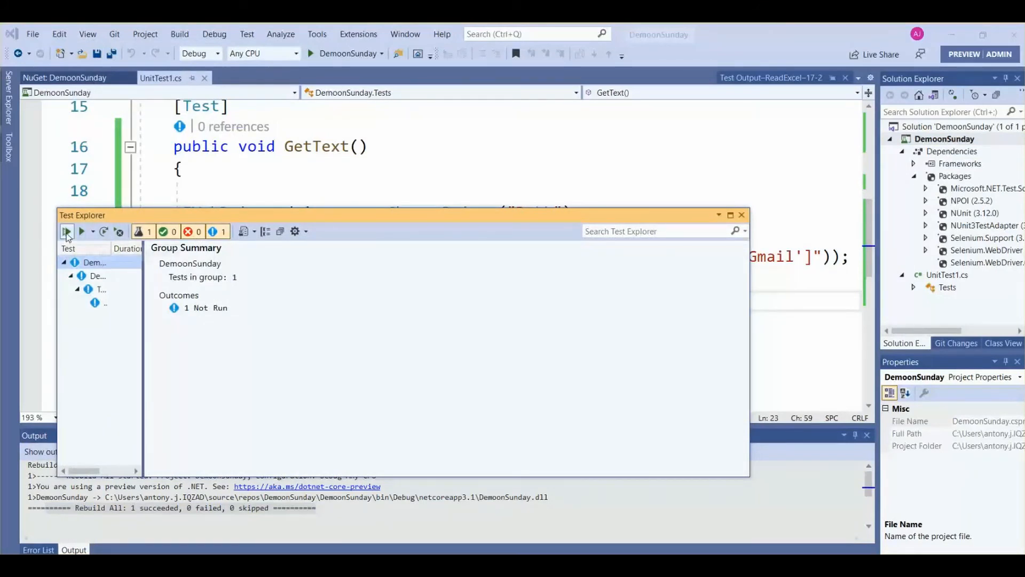
click(67, 231)
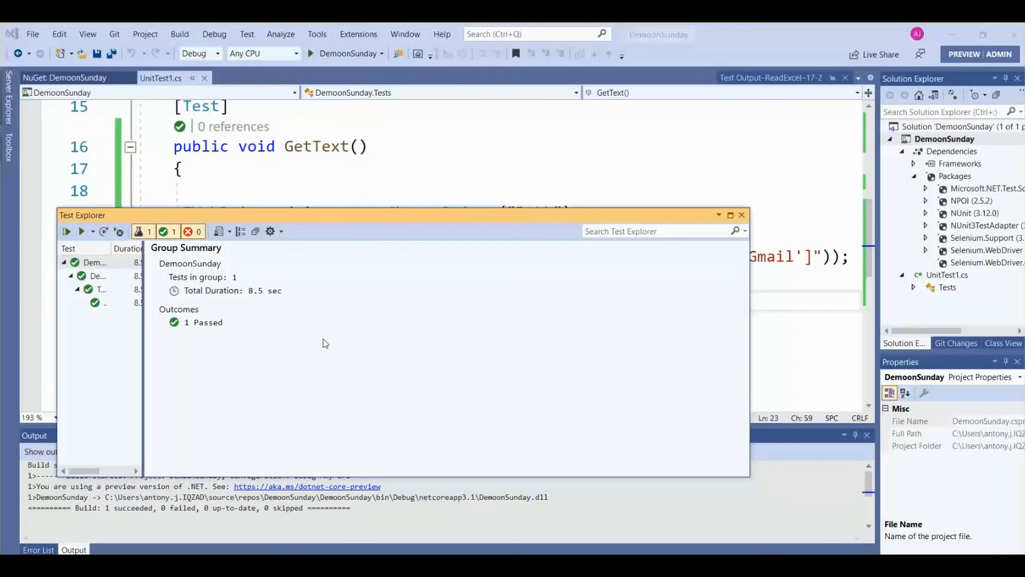
mouse_move(373, 343)
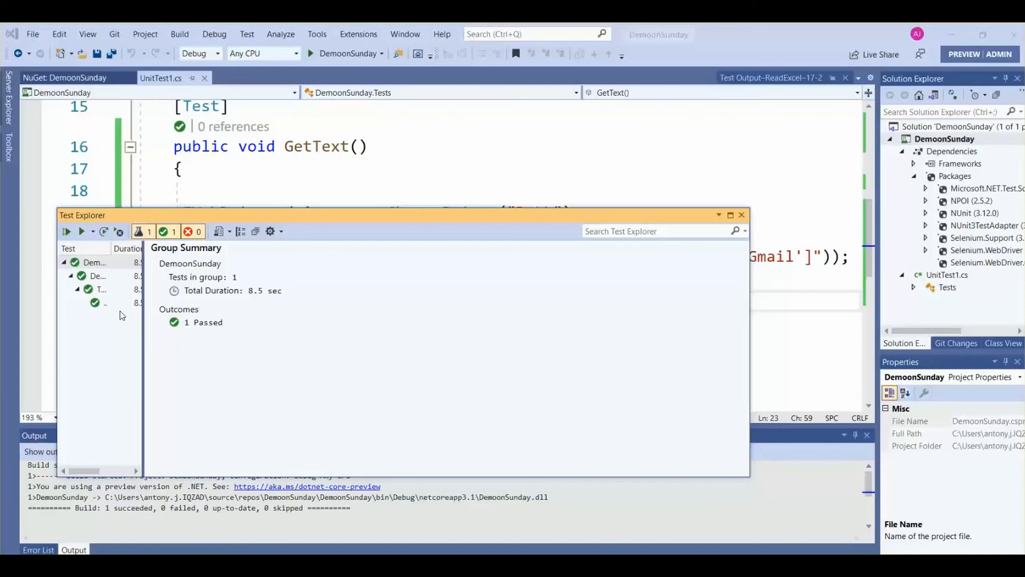
mouse_move(376, 219)
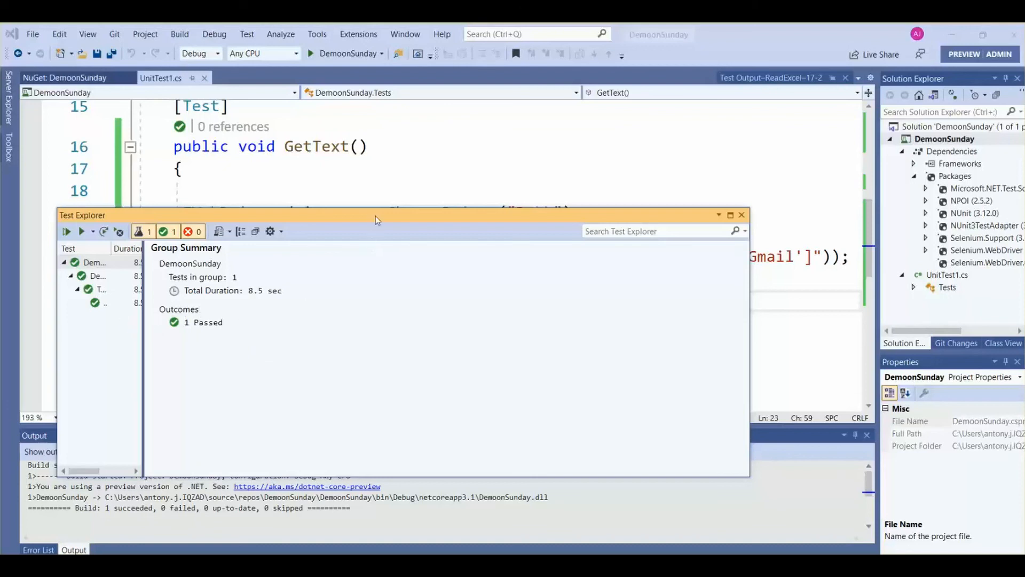
- Confirm the GetText result output shows 'Gmail', then return to UnitTest1.cs and close Test Explorer
click(102, 302)
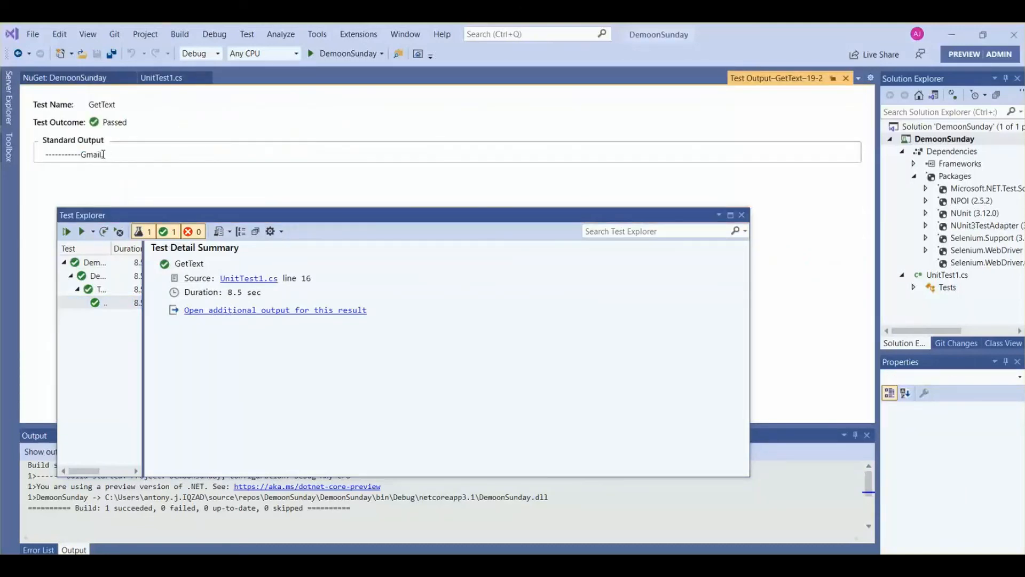
double_click(90, 154)
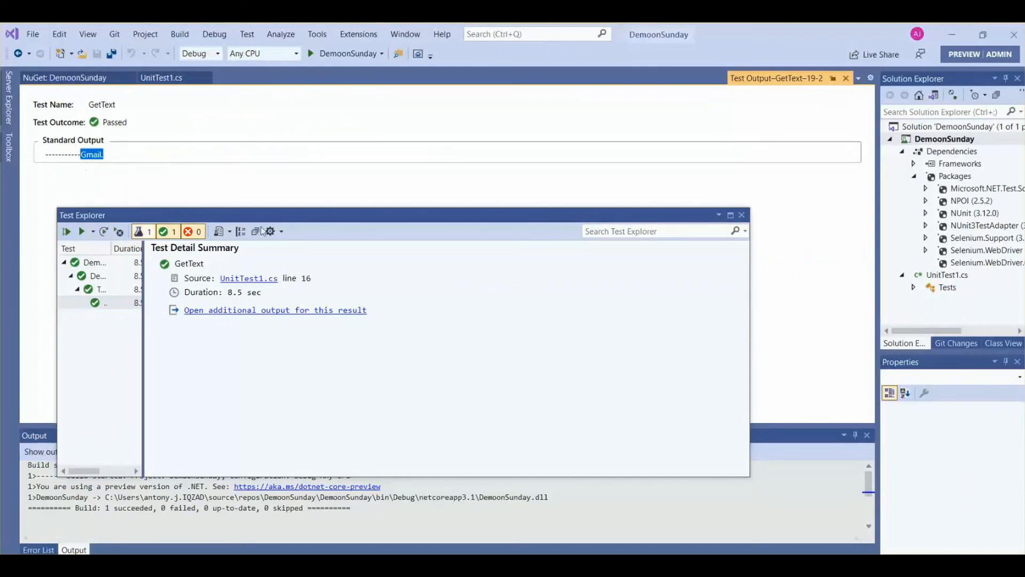
mouse_move(463, 308)
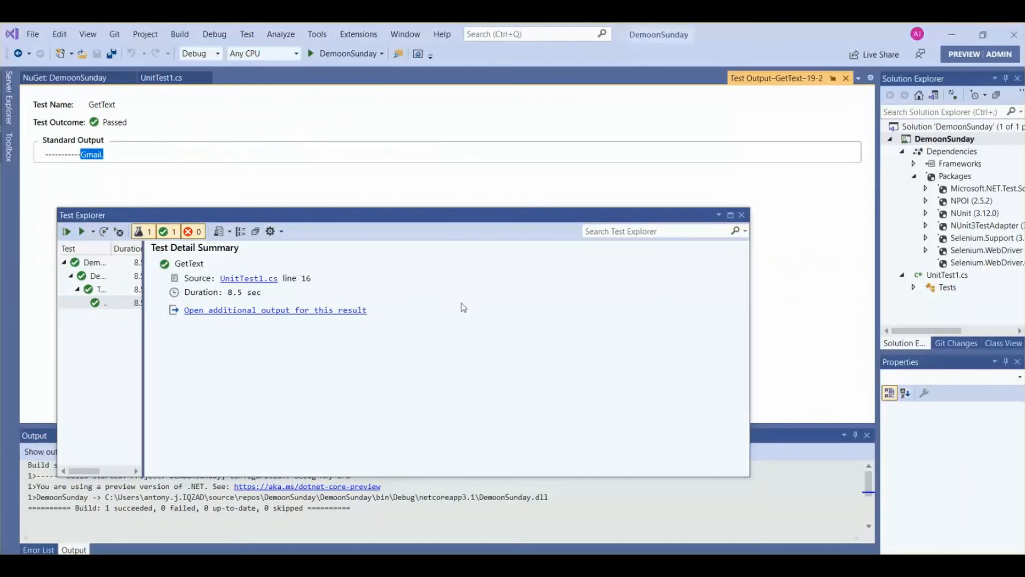
mouse_move(464, 335)
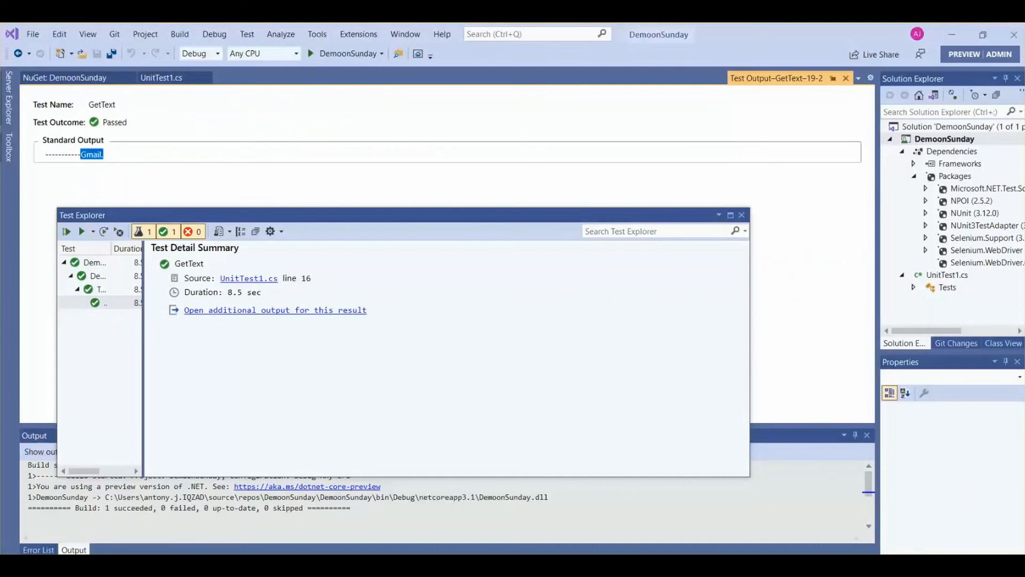
click(161, 77)
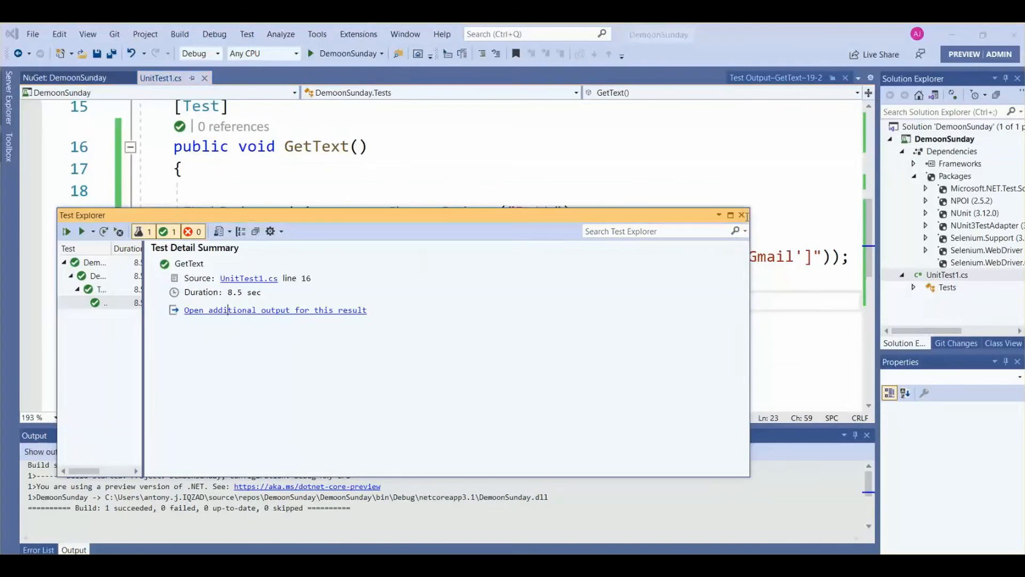
click(743, 215)
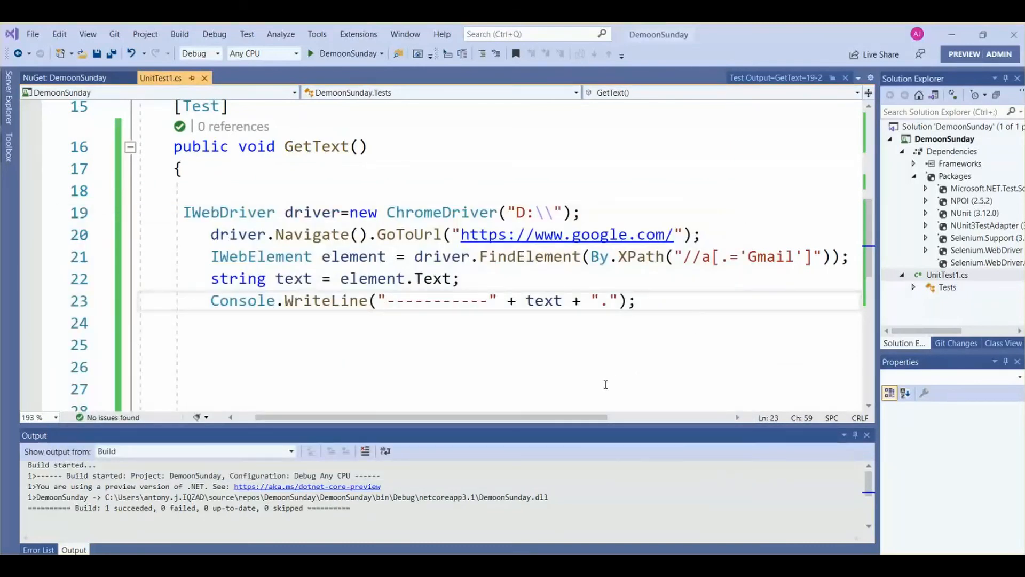